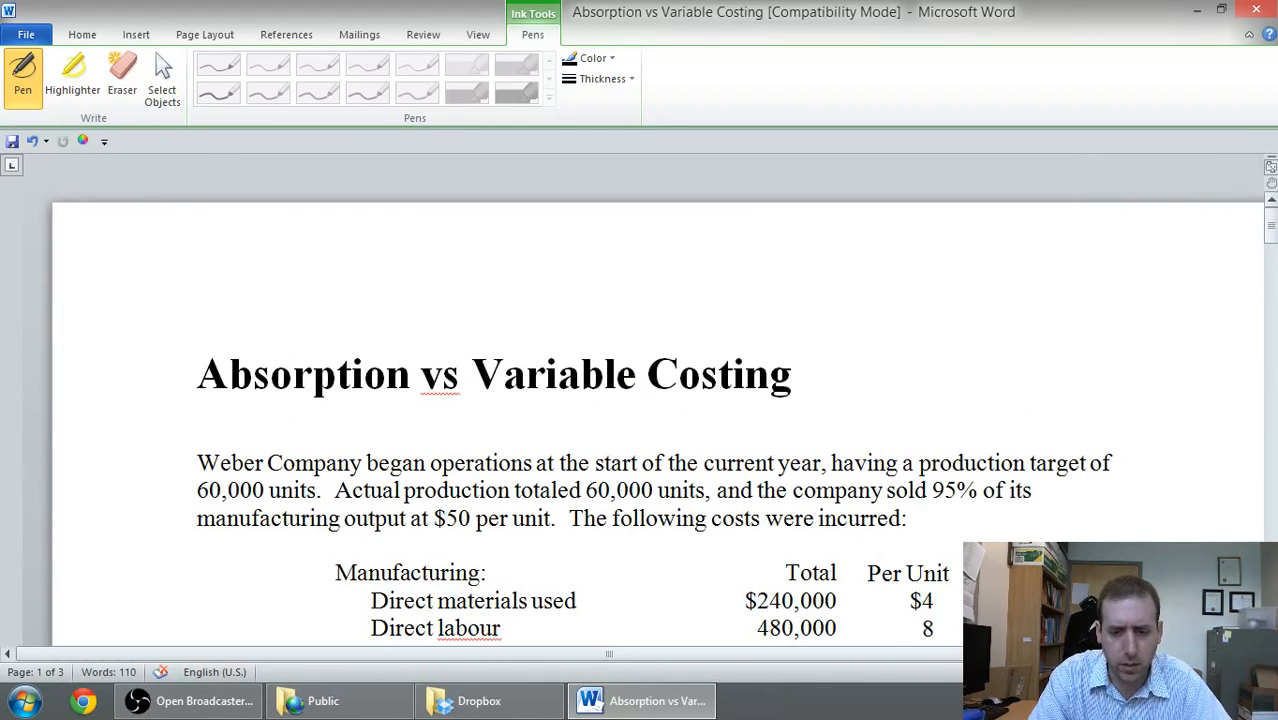
mouse_move(1270, 183)
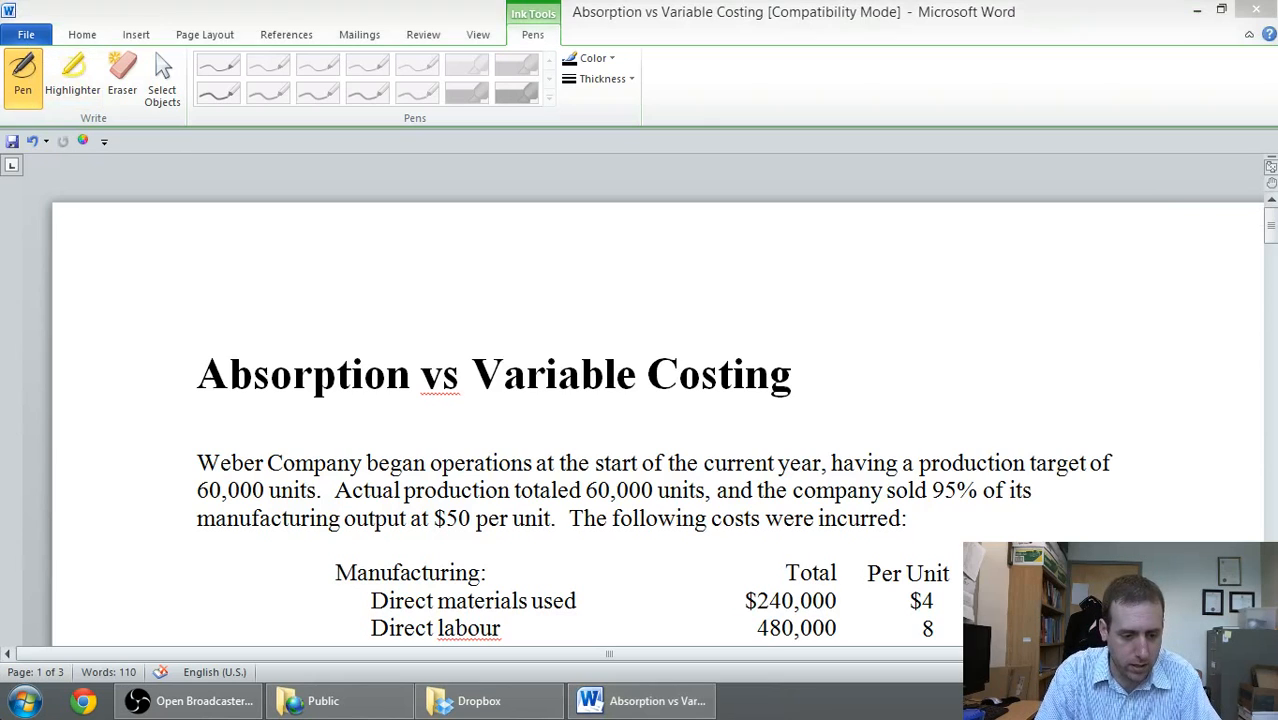
Work out units sold with the calculator, then ink an arrow and 'Sold 57,000'
left_click(24, 700)
type("95")
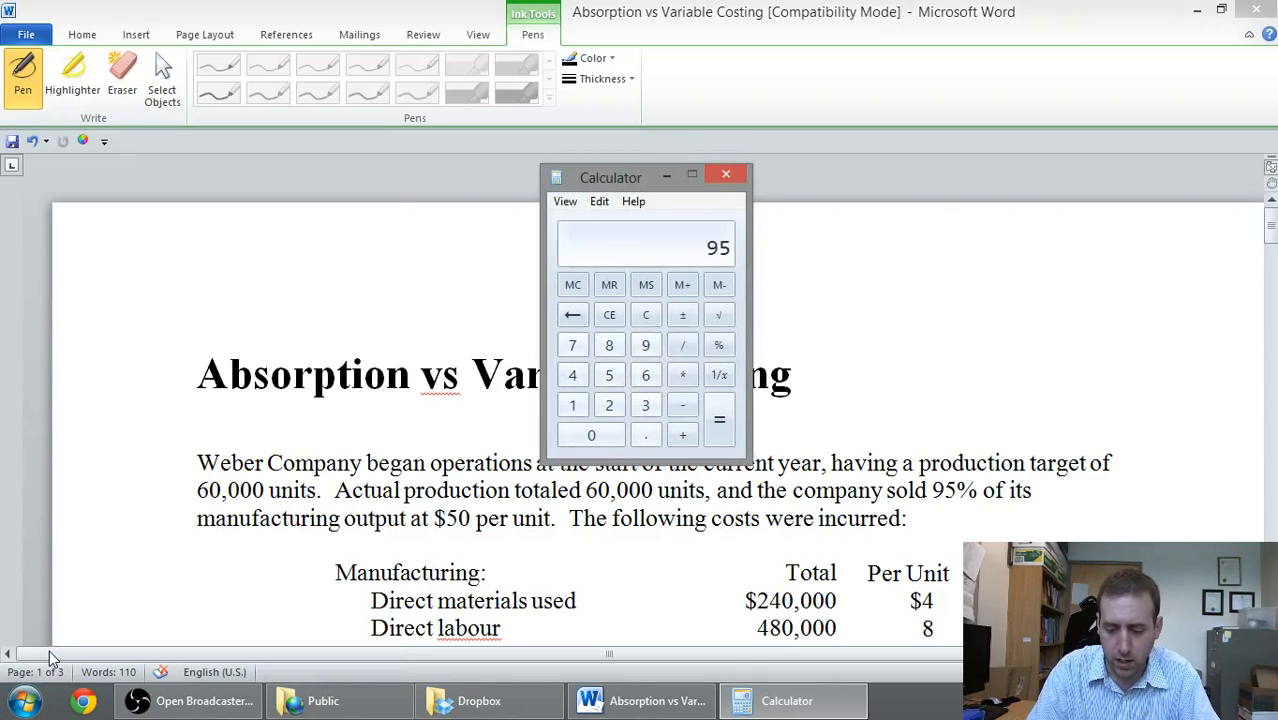
left_click(609, 314)
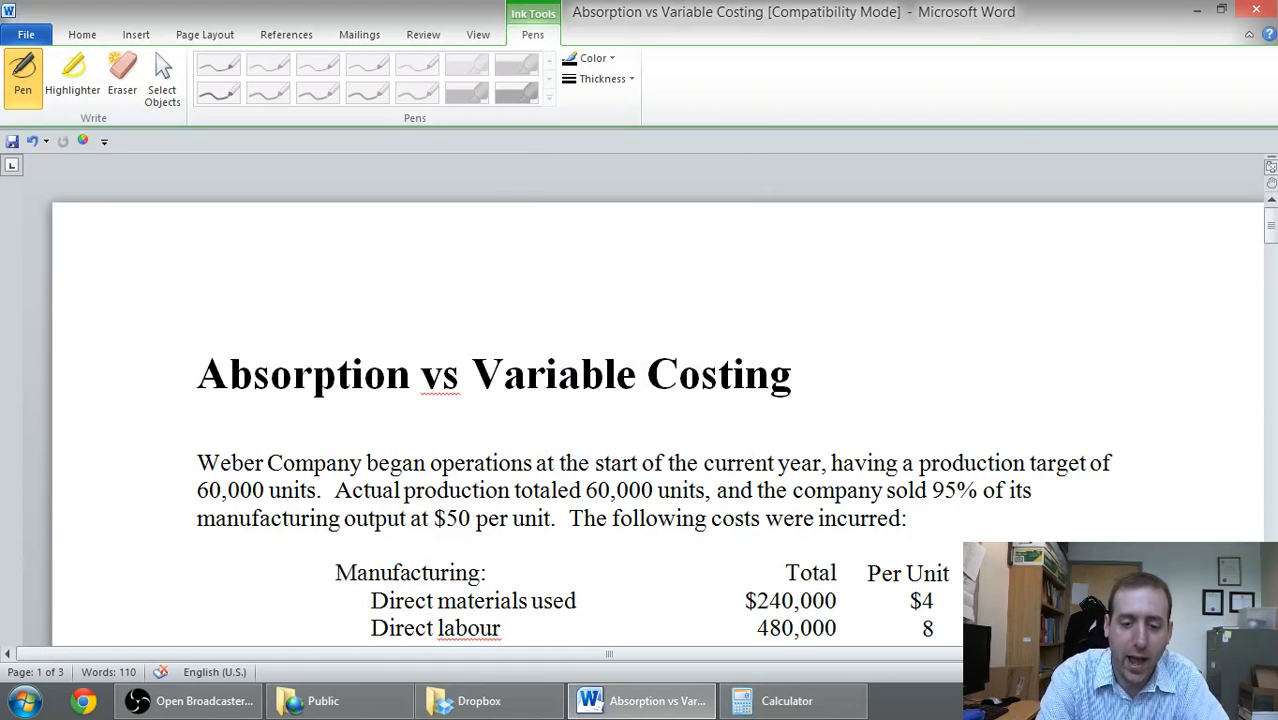
left_click_drag(660, 472, 725, 440)
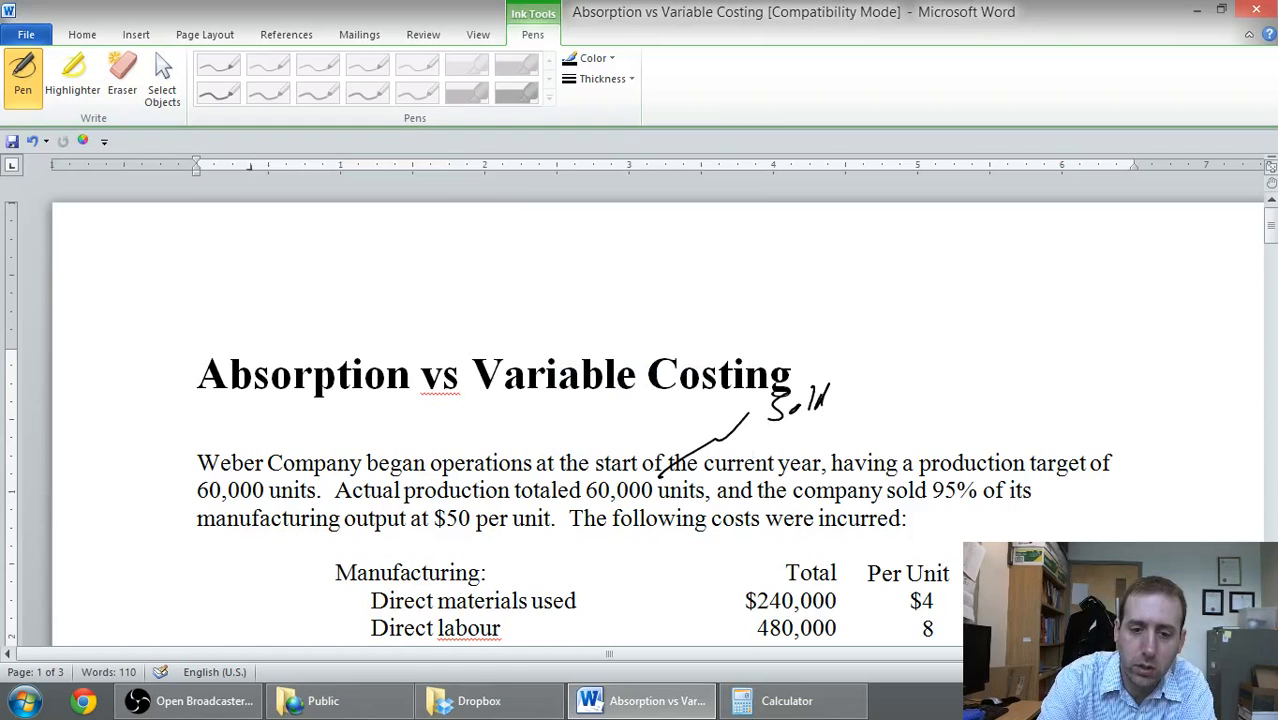
left_click_drag(865, 400, 910, 380)
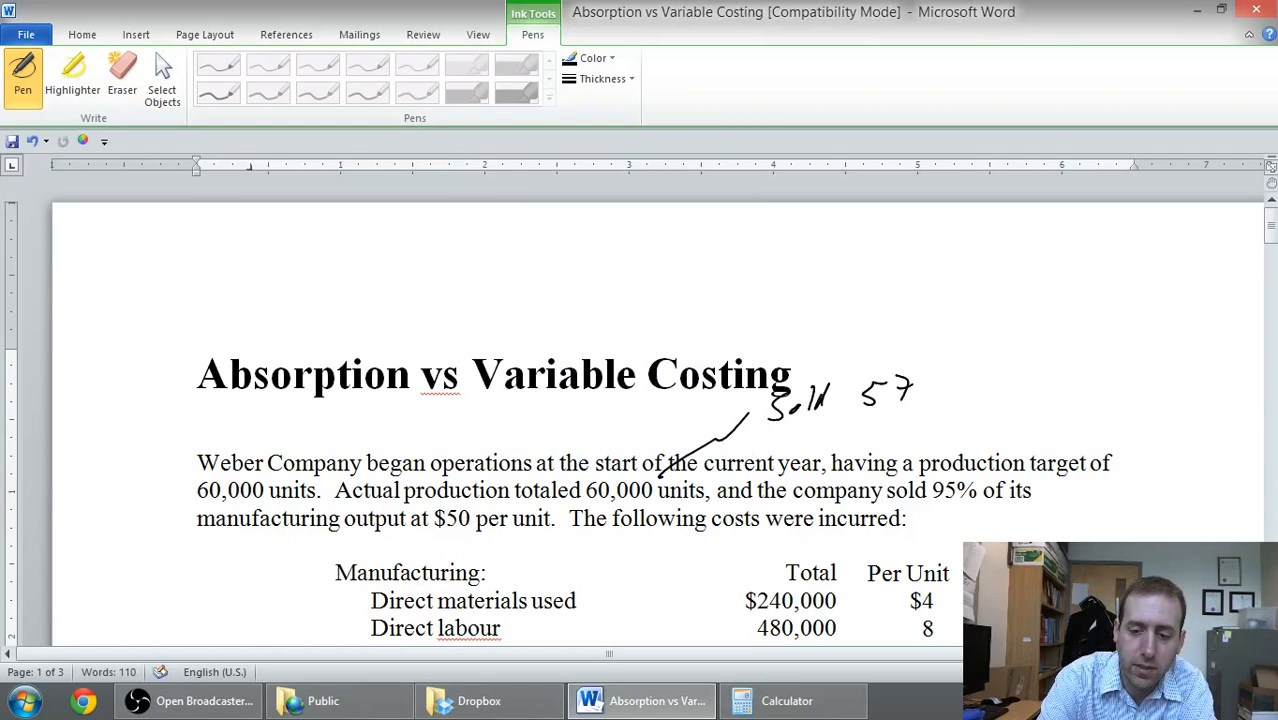
left_click_drag(905, 400, 975, 385)
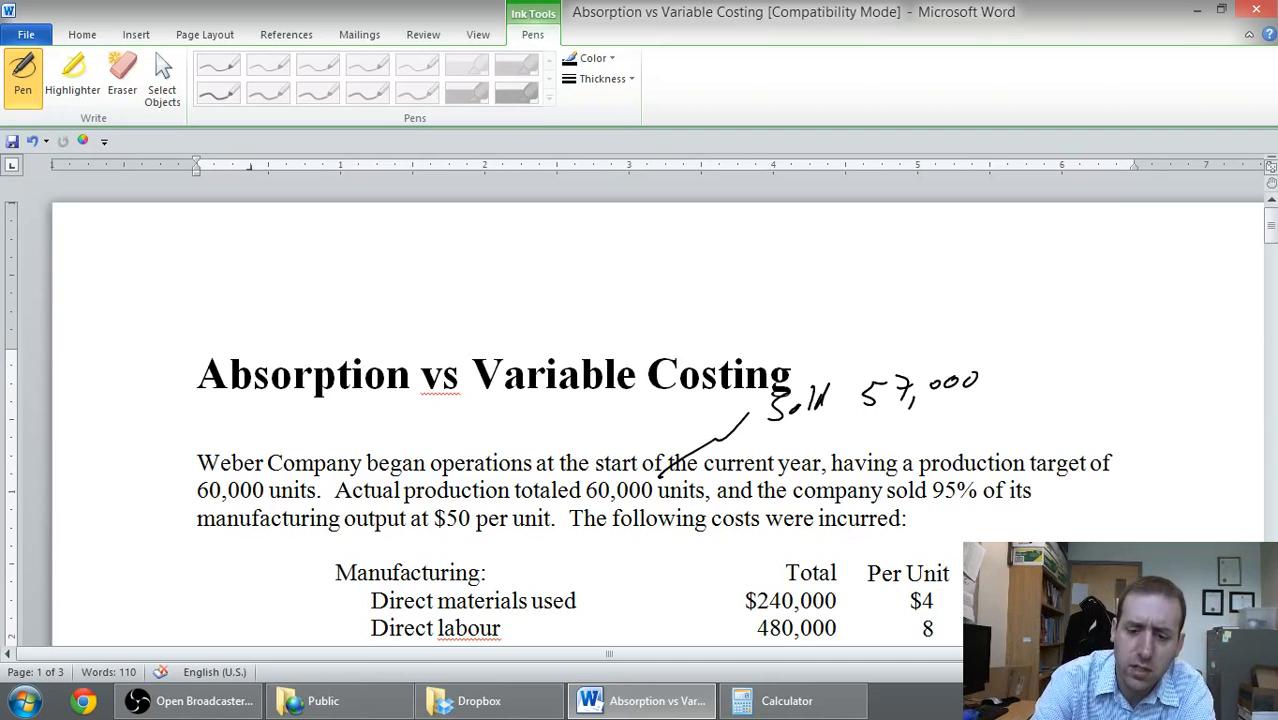
Handwrite 'Inventory 3,000' beside the sold note
left_click_drag(760, 440, 810, 445)
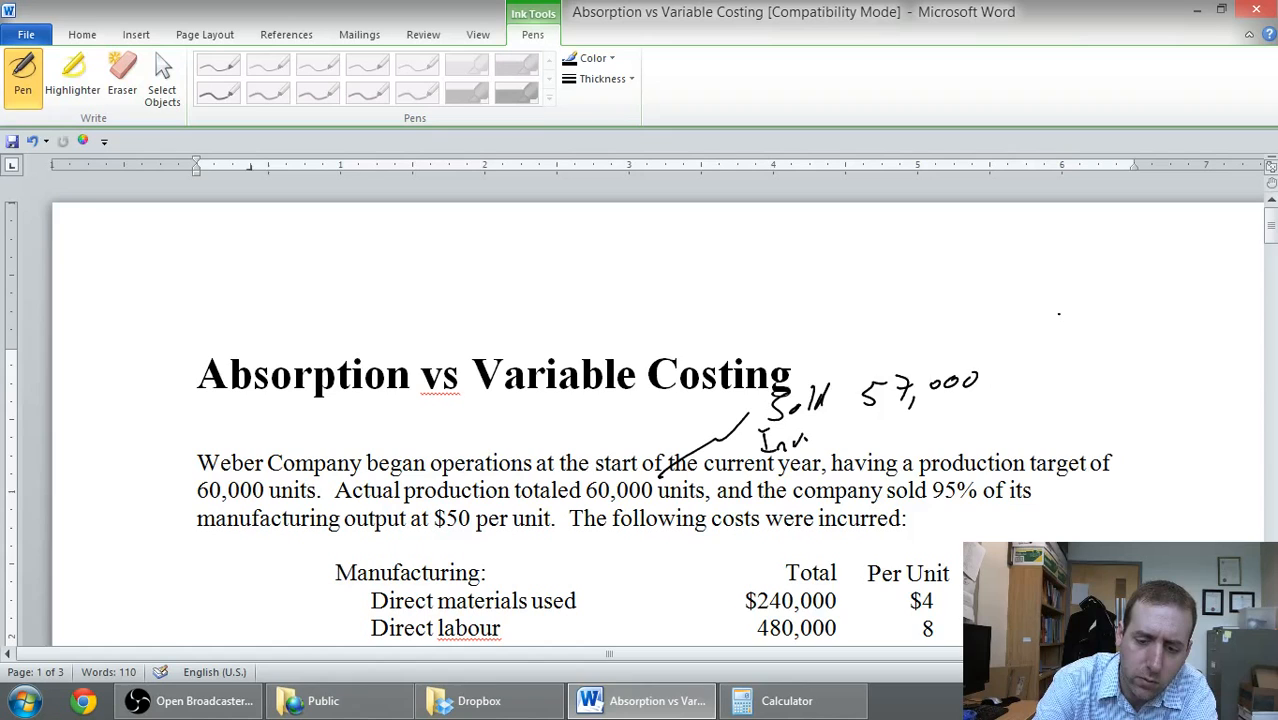
left_click_drag(795, 440, 850, 445)
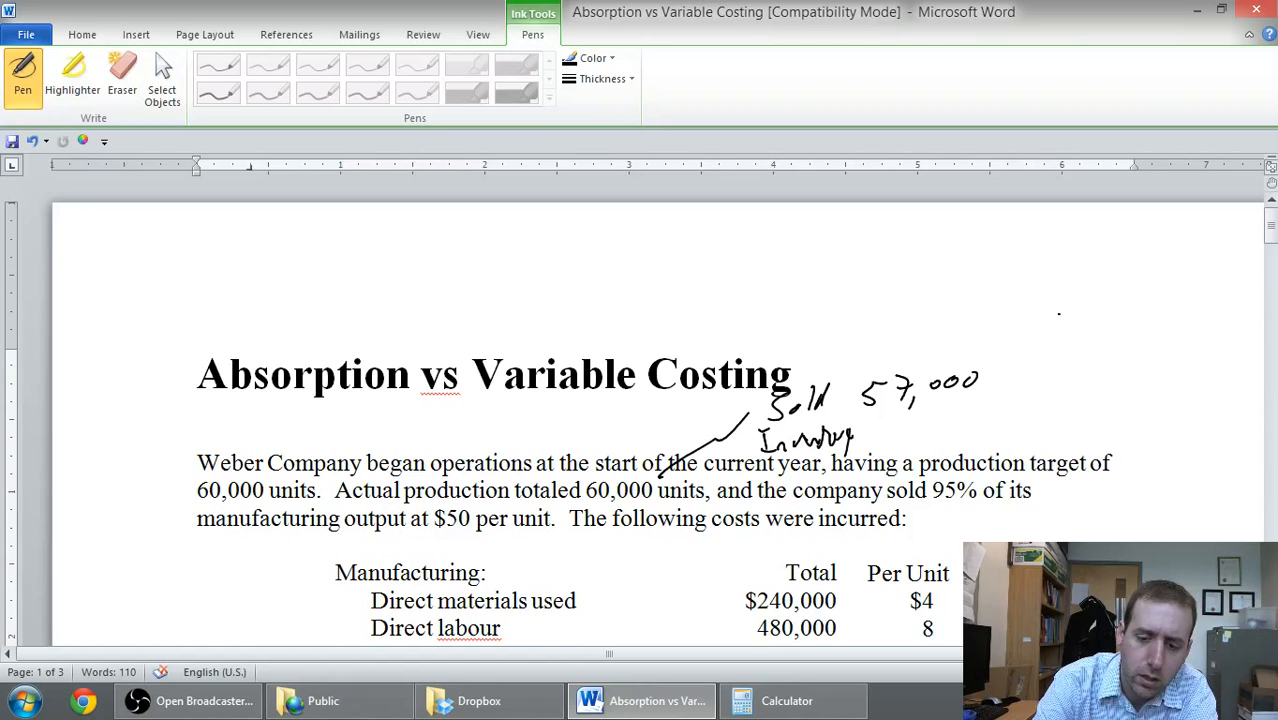
left_click_drag(890, 415, 965, 415)
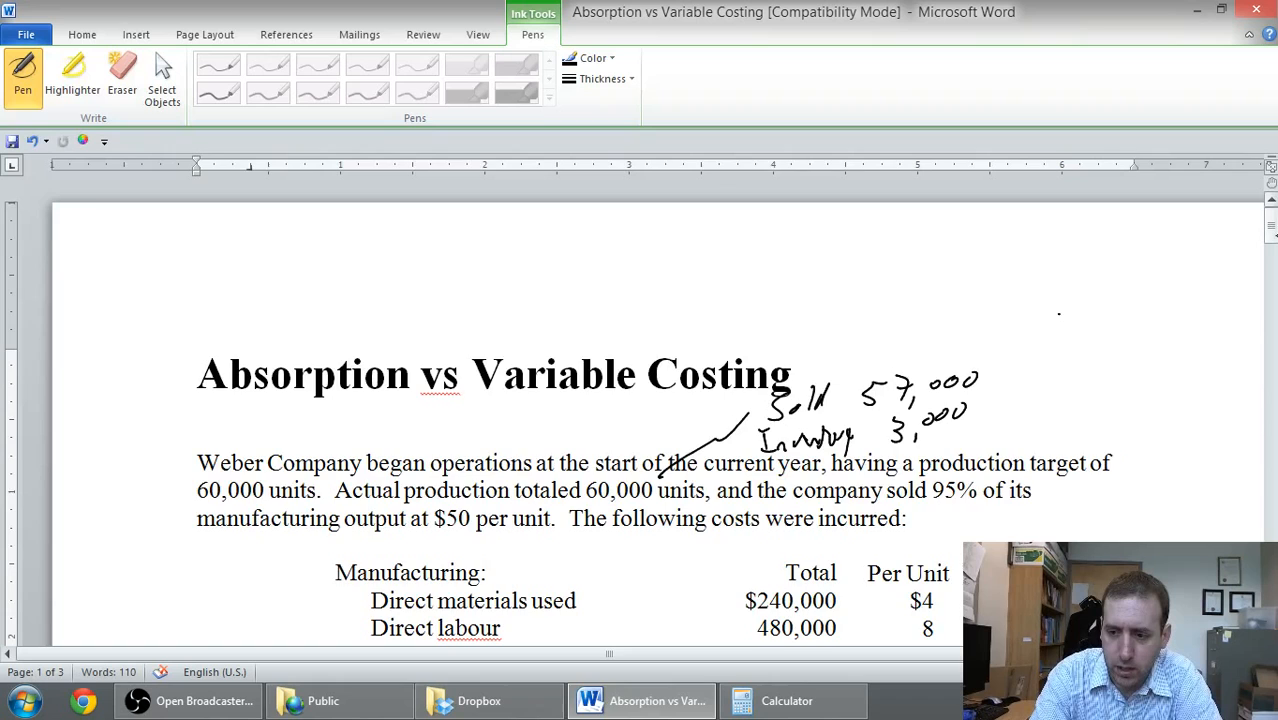
Scroll down to show the manufacturing cost table and Required questions
scroll("down", 3)
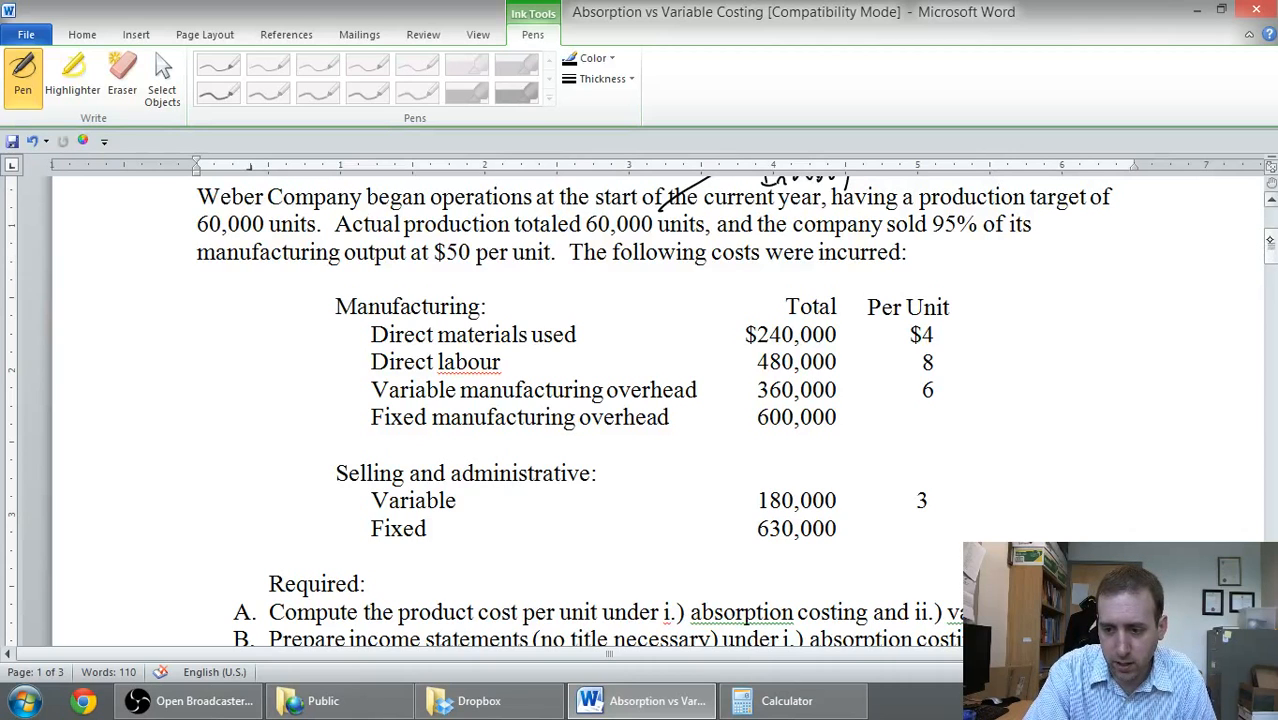
Below the questions, handwrite the cost elements DM, +DL and +MOH
scroll("down", 3)
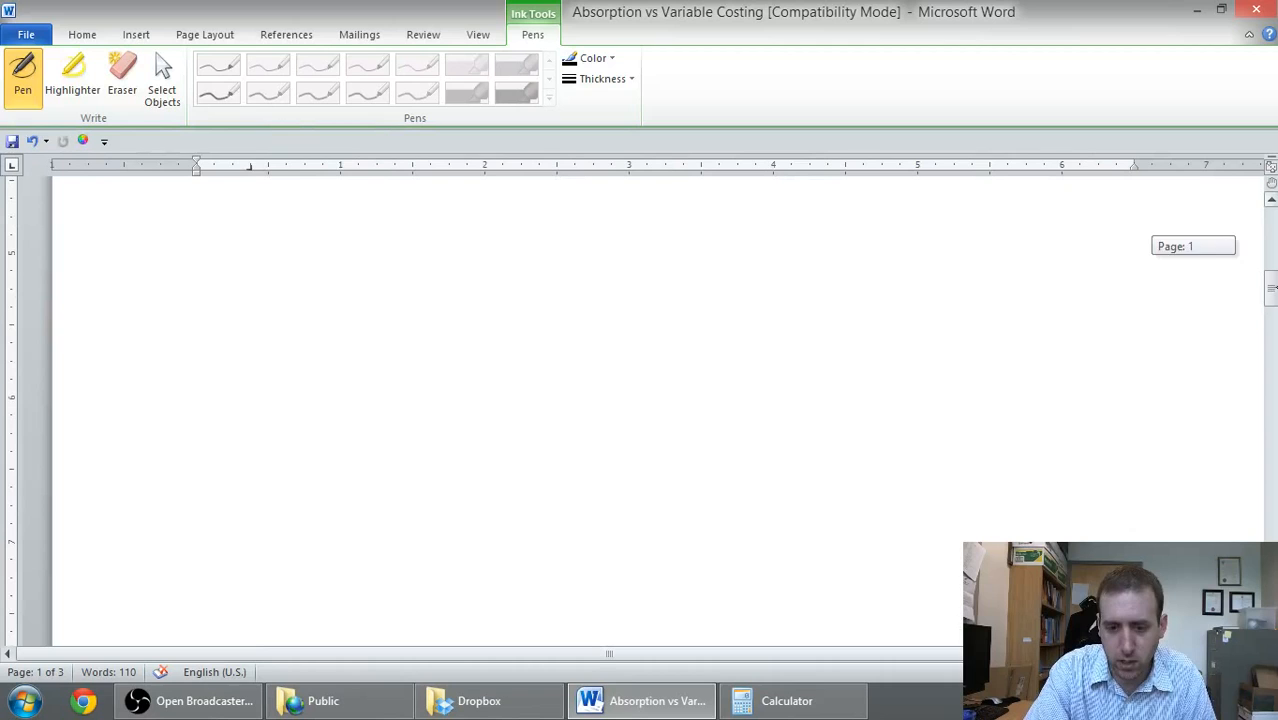
left_click_drag(338, 225, 335, 255)
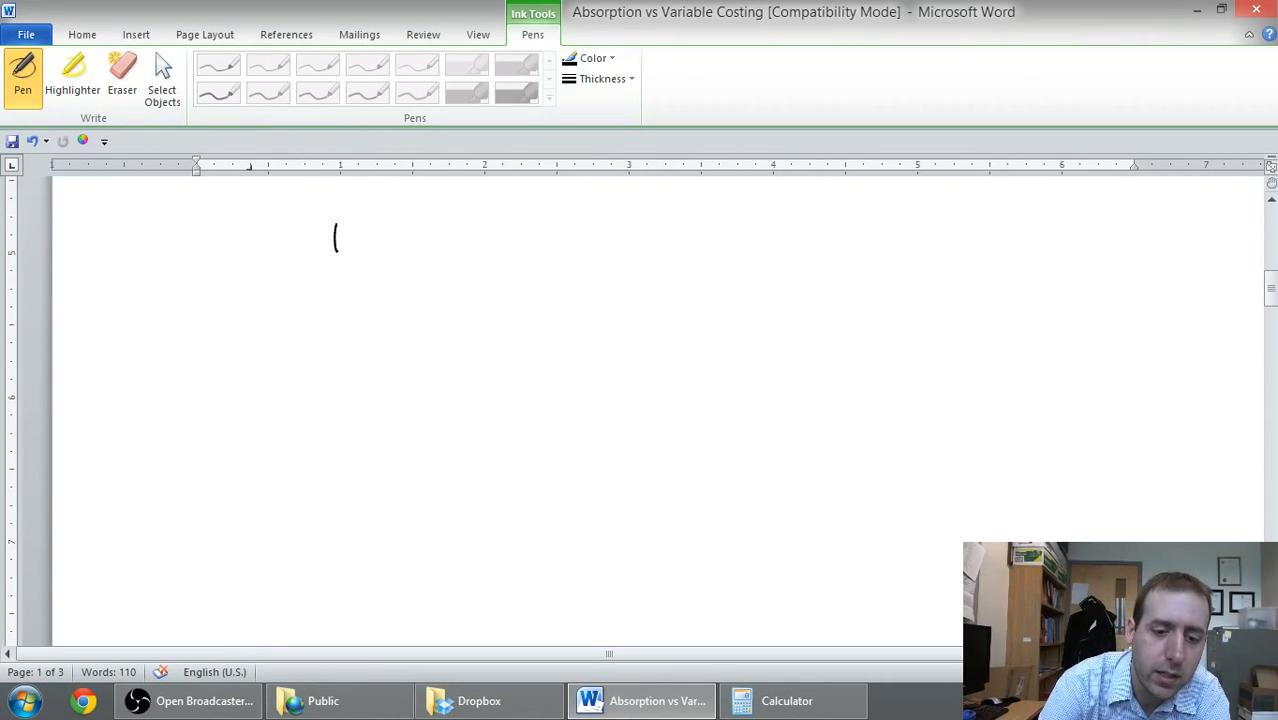
left_click_drag(335, 230, 350, 300)
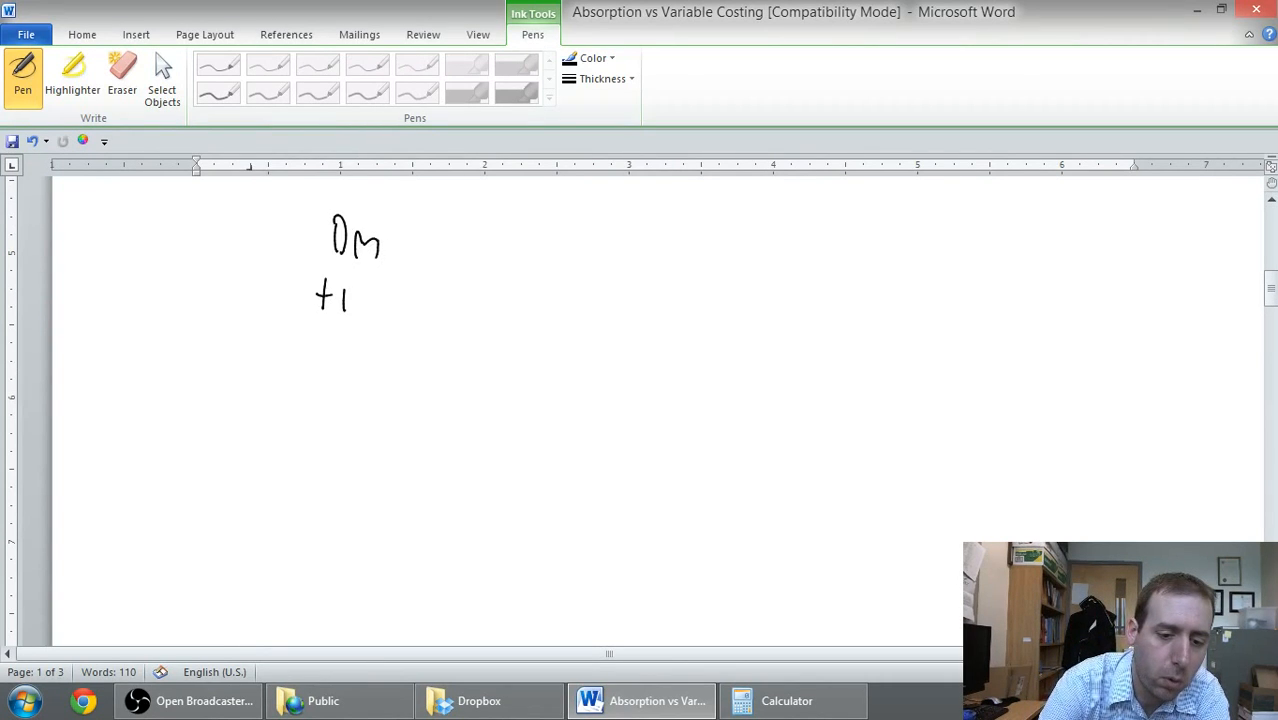
left_click_drag(330, 295, 377, 355)
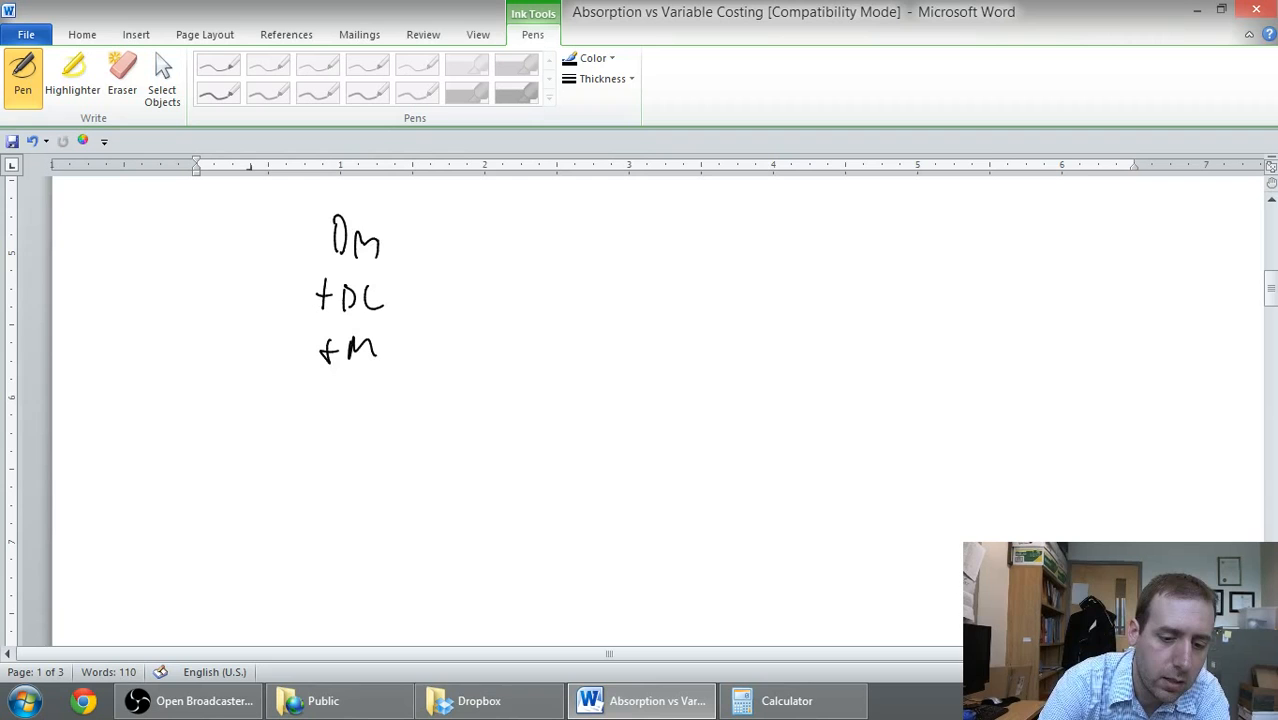
Label DM and DL as Variable, and MOH as Fixed plus Variable
left_click_drag(377, 350, 408, 348)
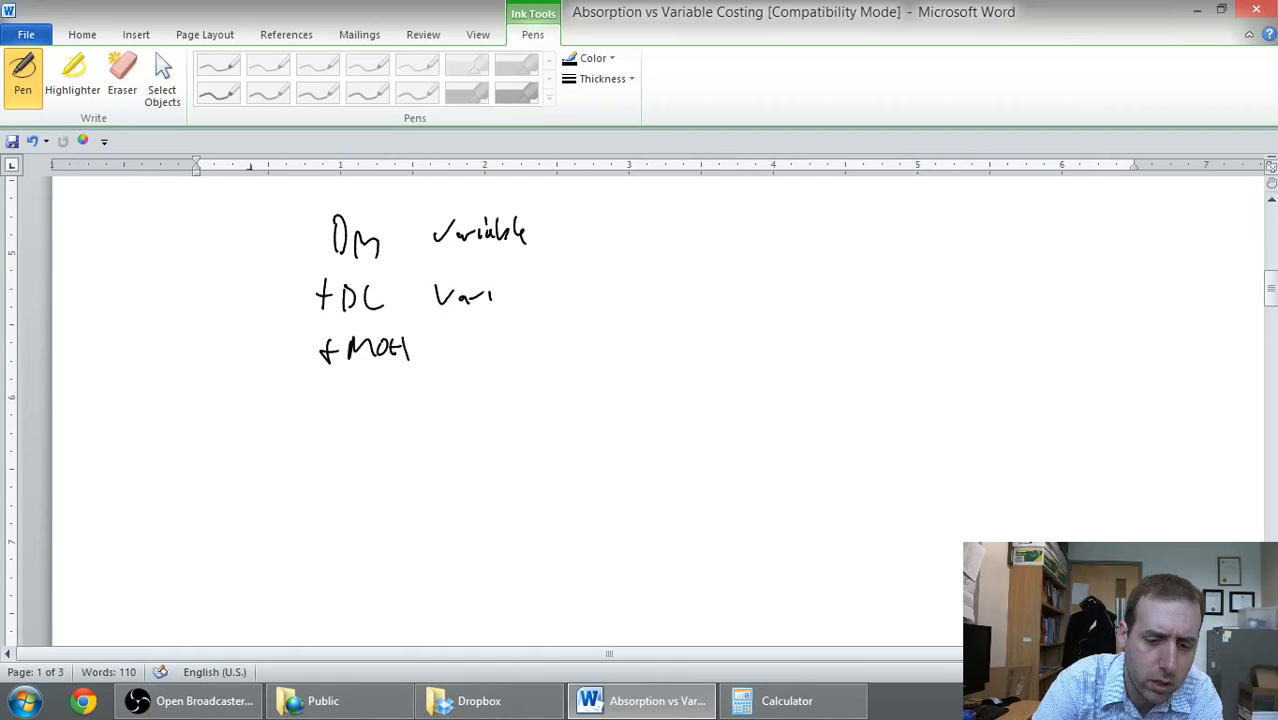
left_click_drag(490, 295, 545, 290)
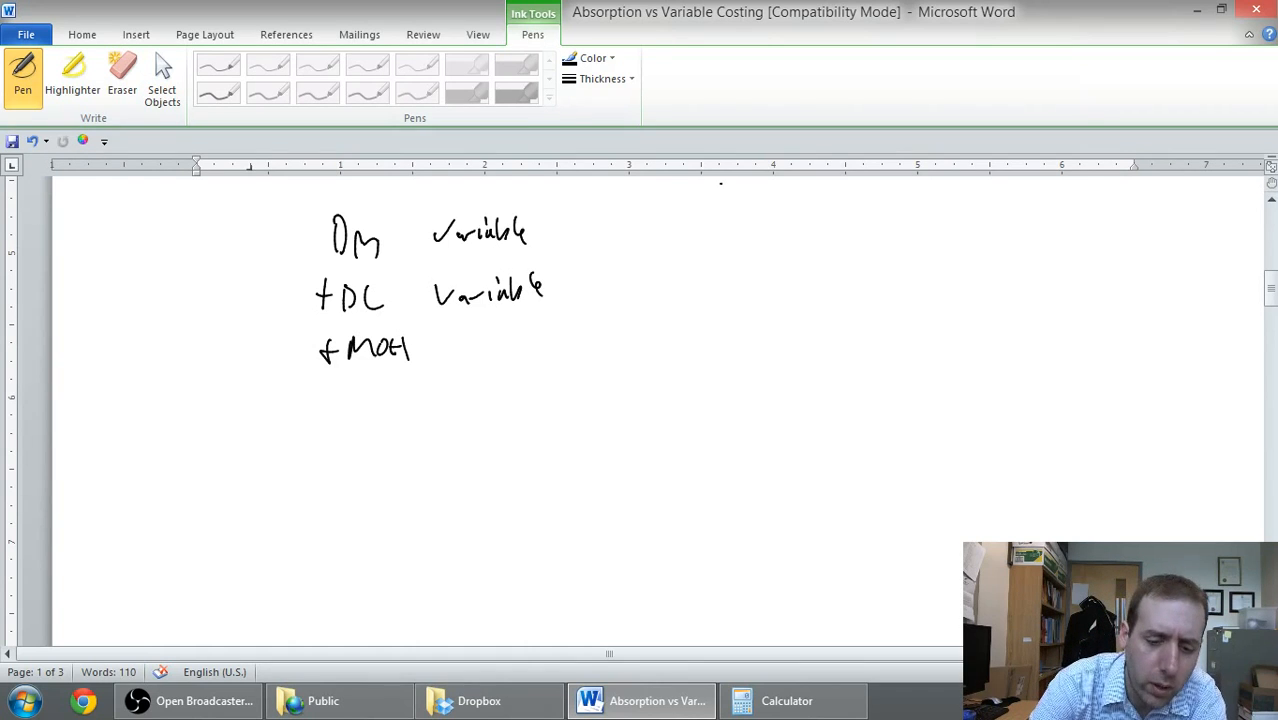
left_click_drag(435, 335, 490, 335)
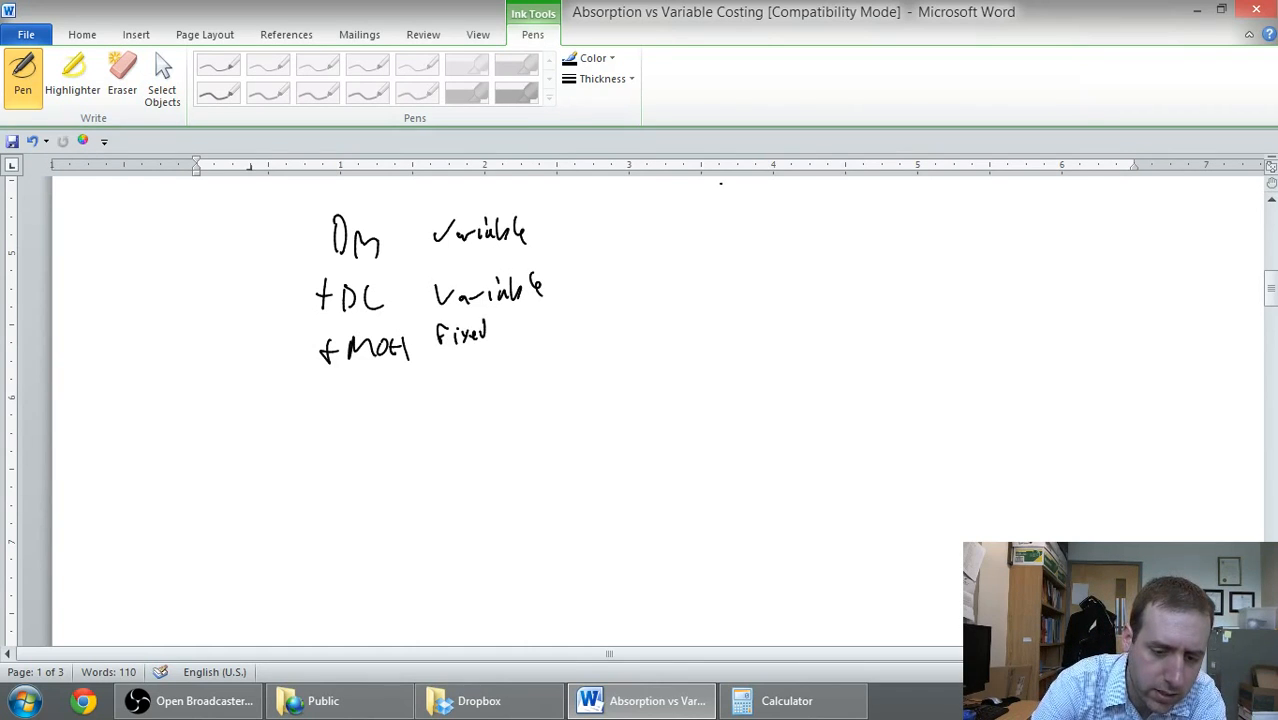
left_click_drag(435, 360, 475, 370)
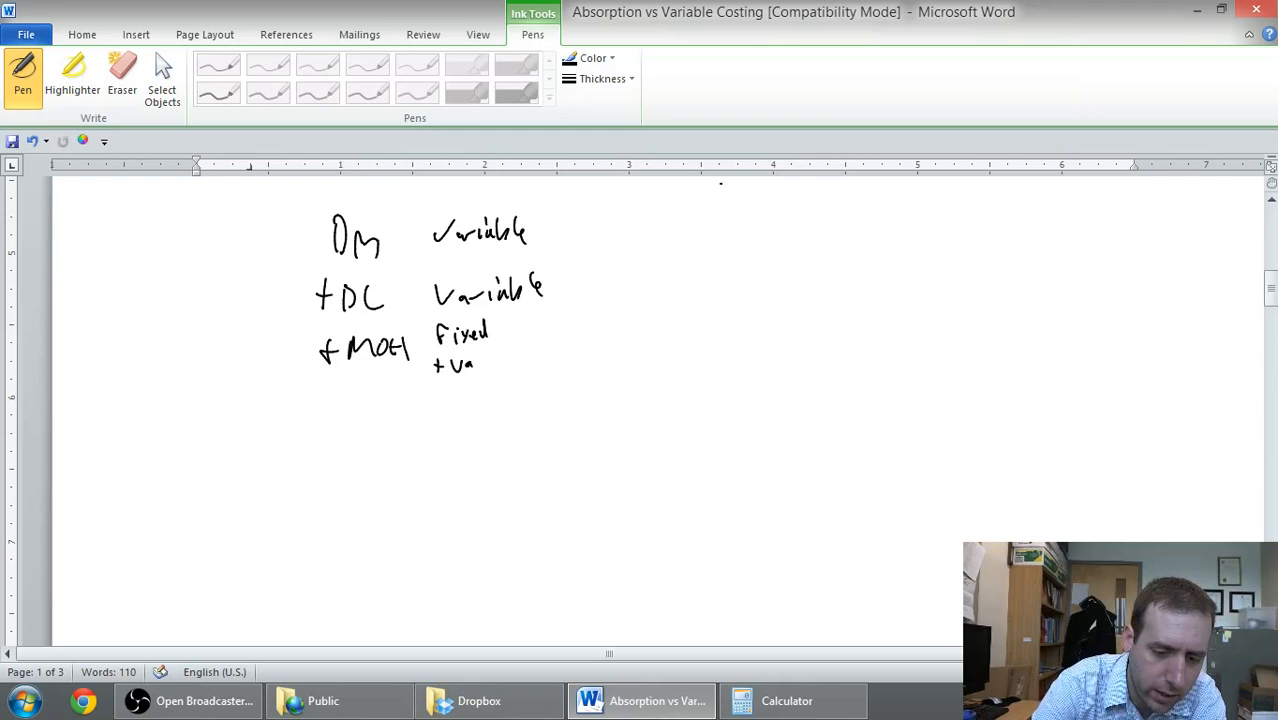
left_click_drag(440, 362, 522, 360)
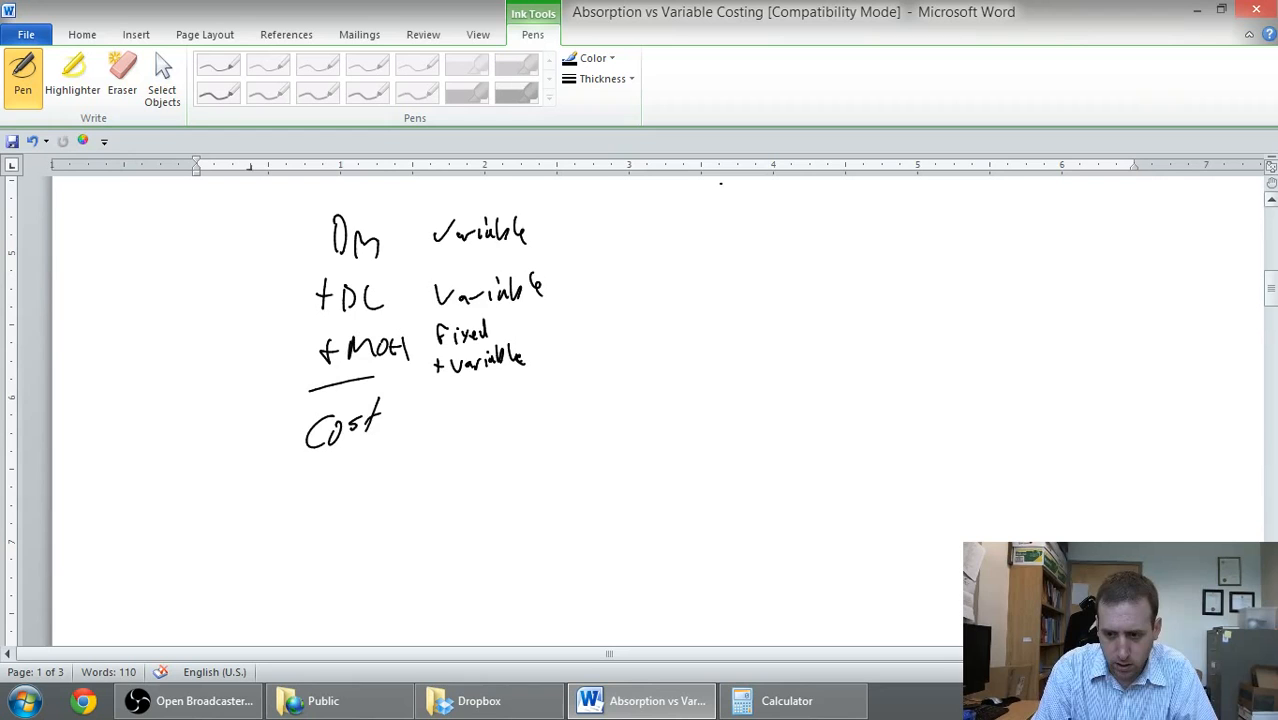
scroll("down", 3)
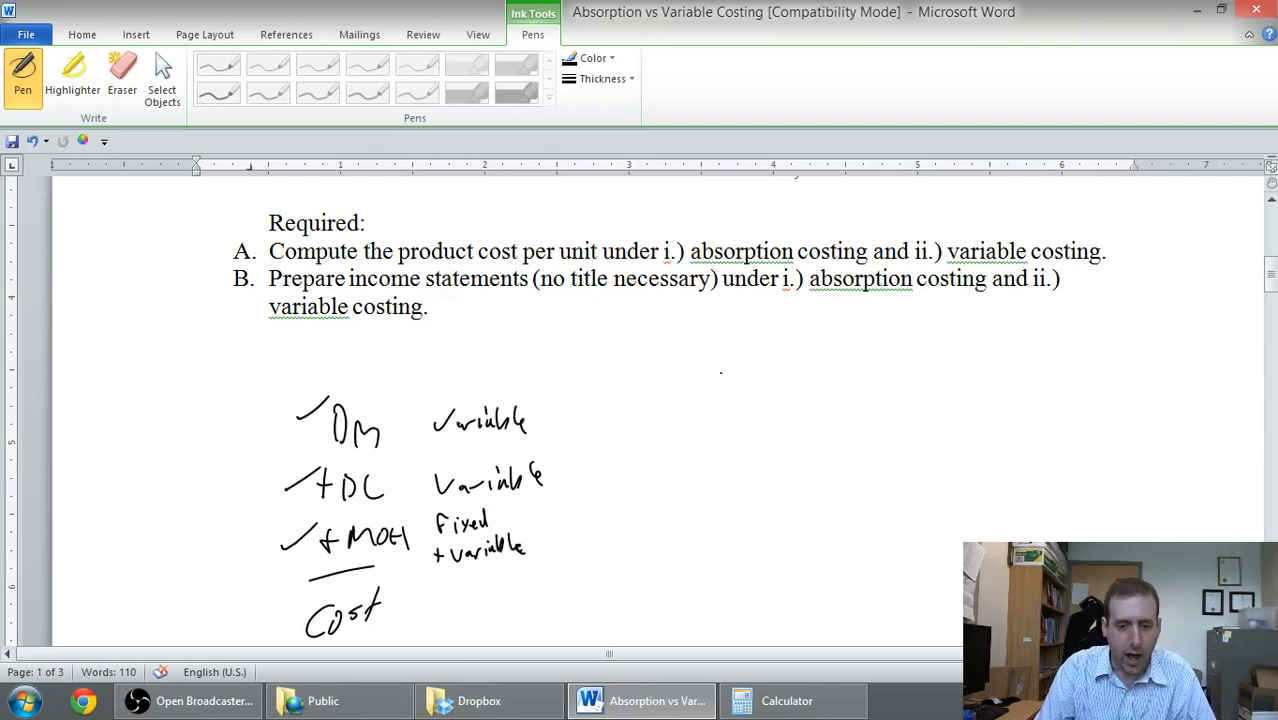
Ink check marks after the Variable labels and write 'Variable cost' to the right
left_click_drag(535, 425, 565, 410)
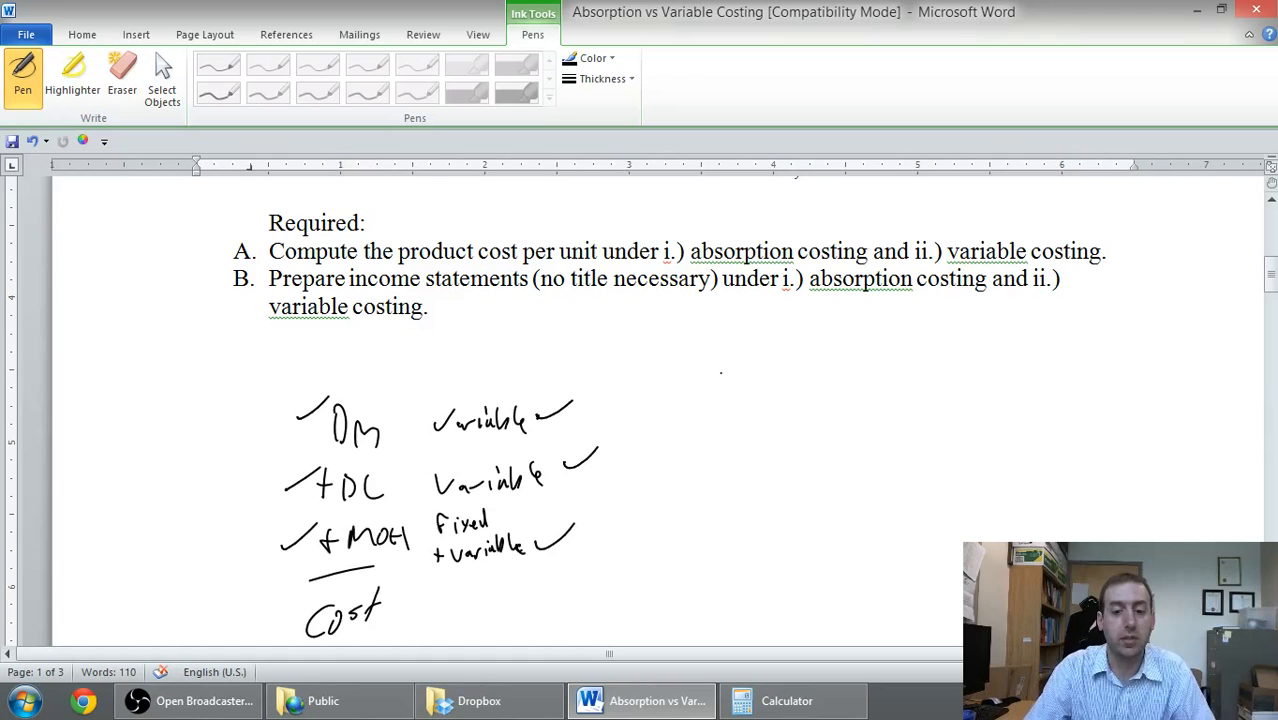
left_click_drag(725, 355, 785, 345)
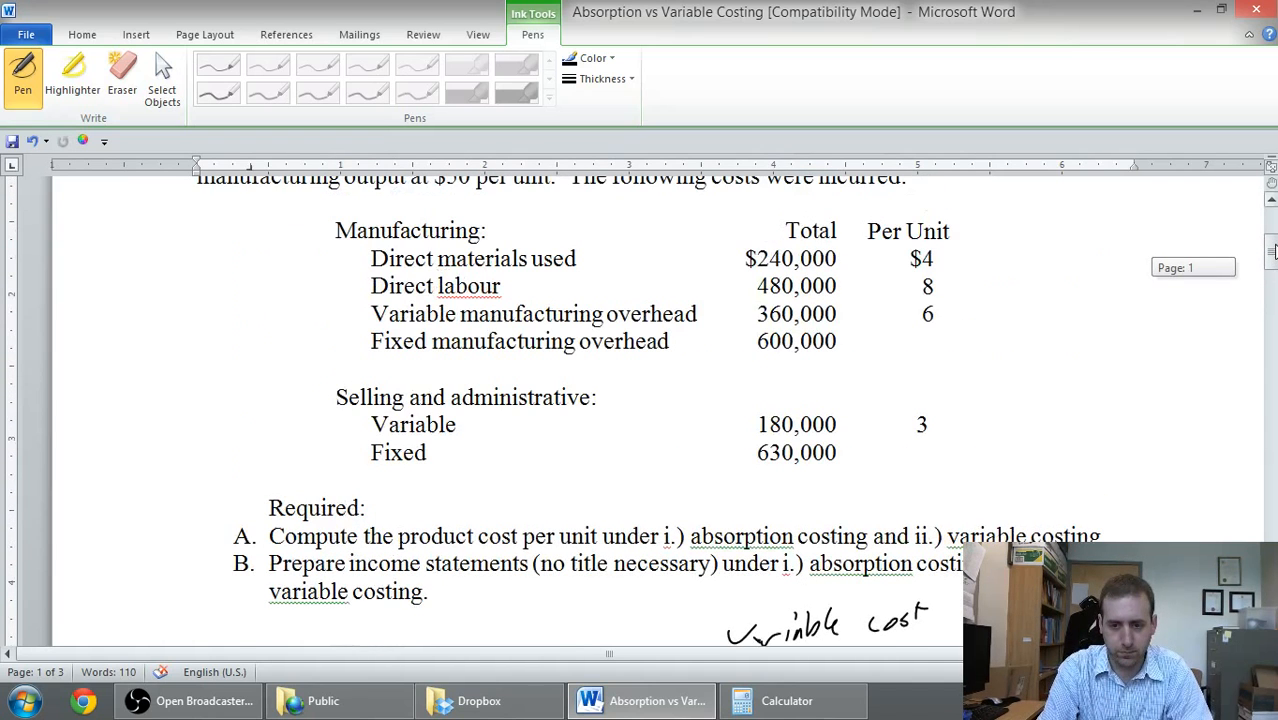
Under 'Variable cost', handwrite 4, 8 and 6, draw a total line, and write 18
scroll("down", 3)
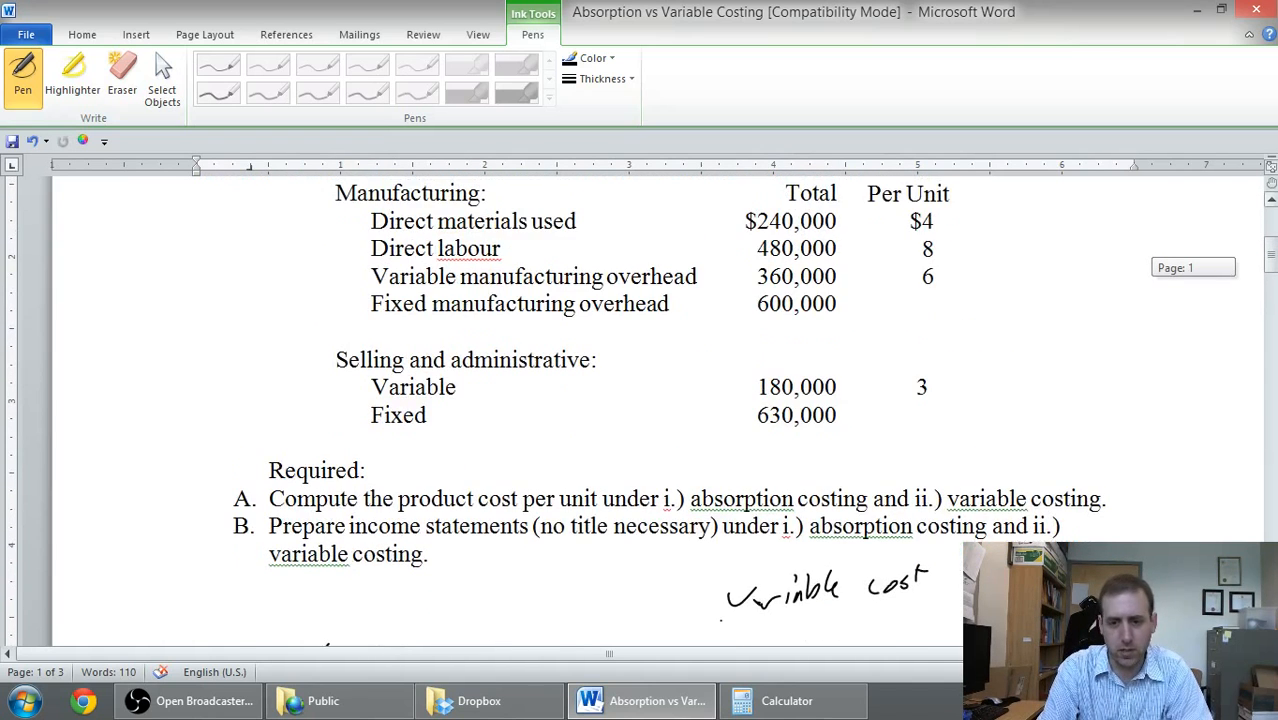
scroll("down", 3)
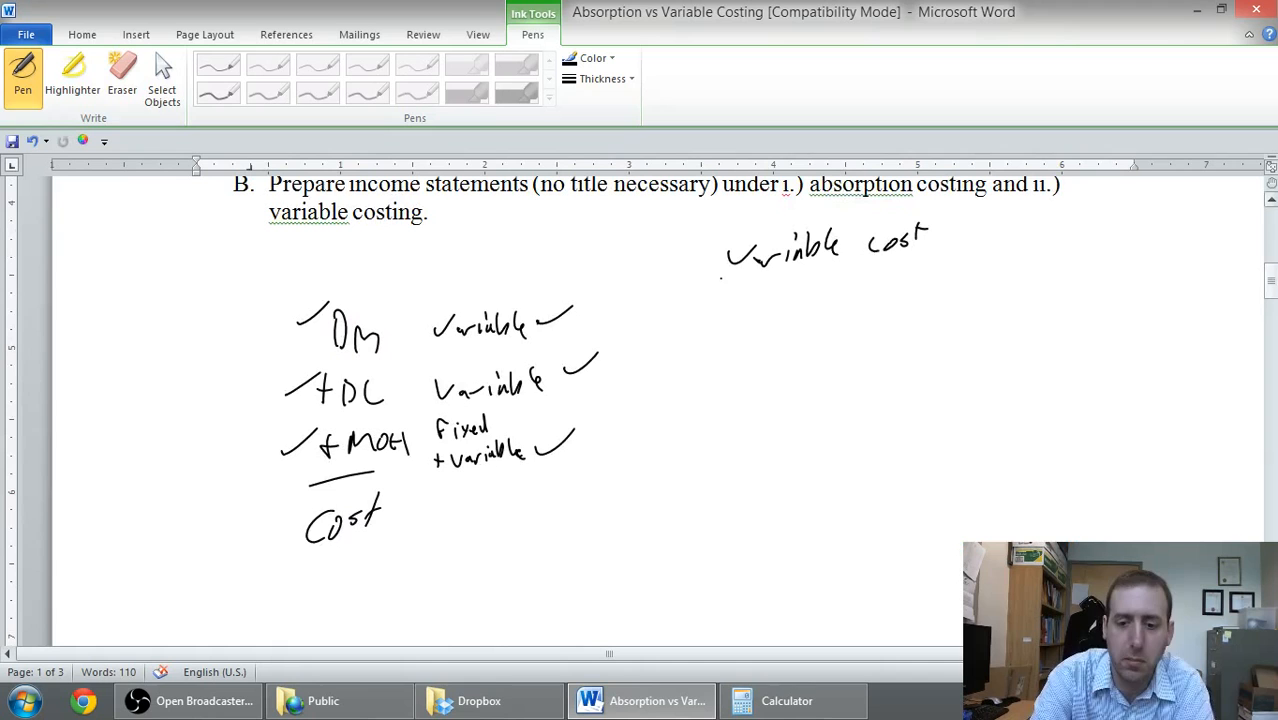
left_click_drag(815, 285, 835, 325)
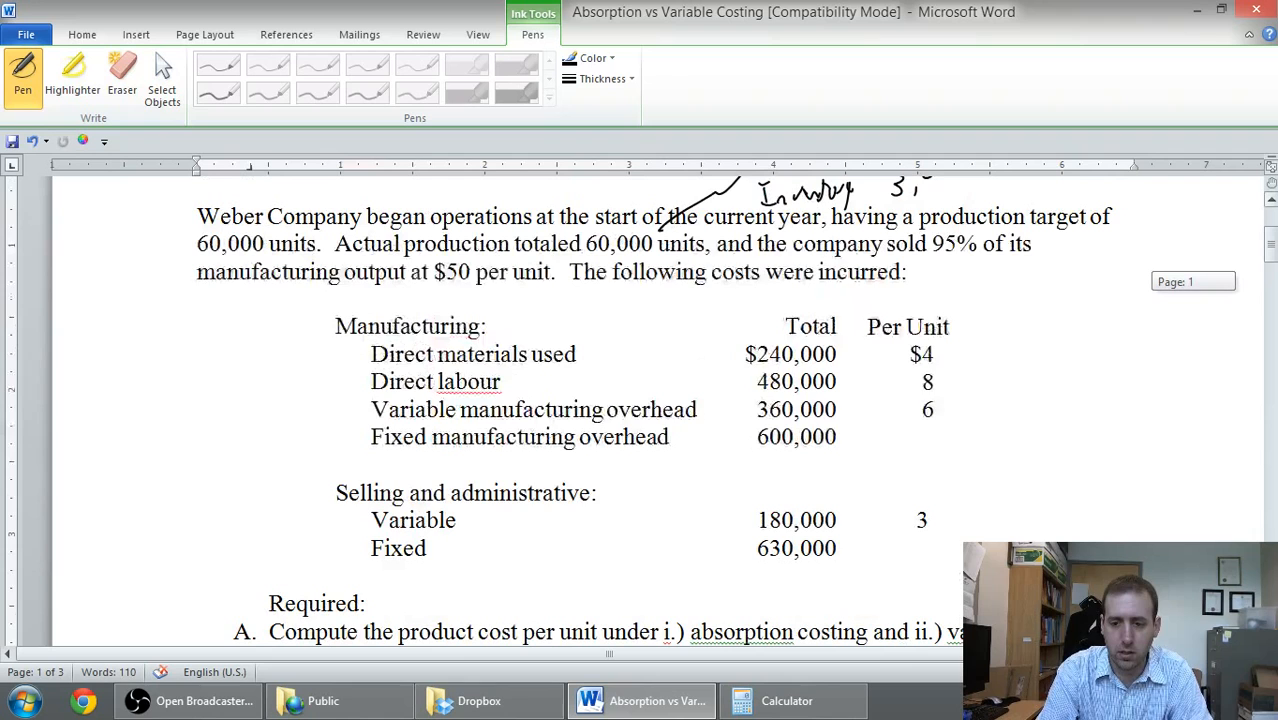
scroll("down", 3)
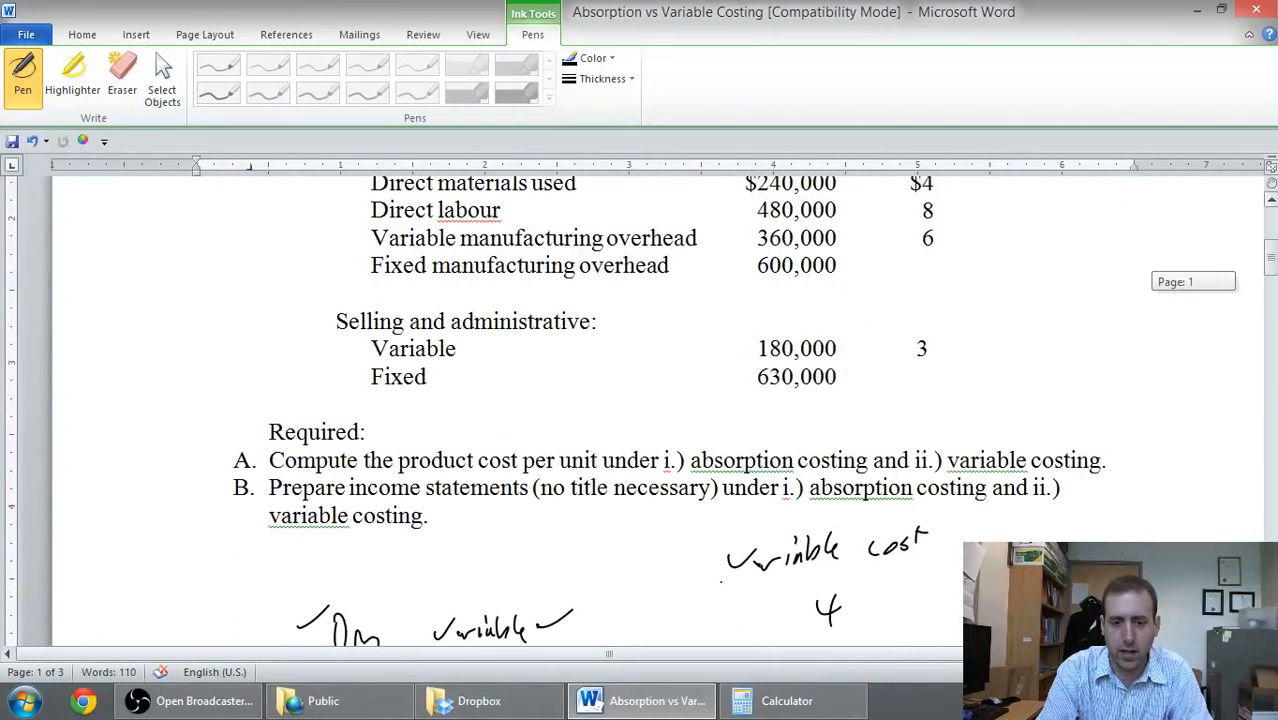
scroll("down", 3)
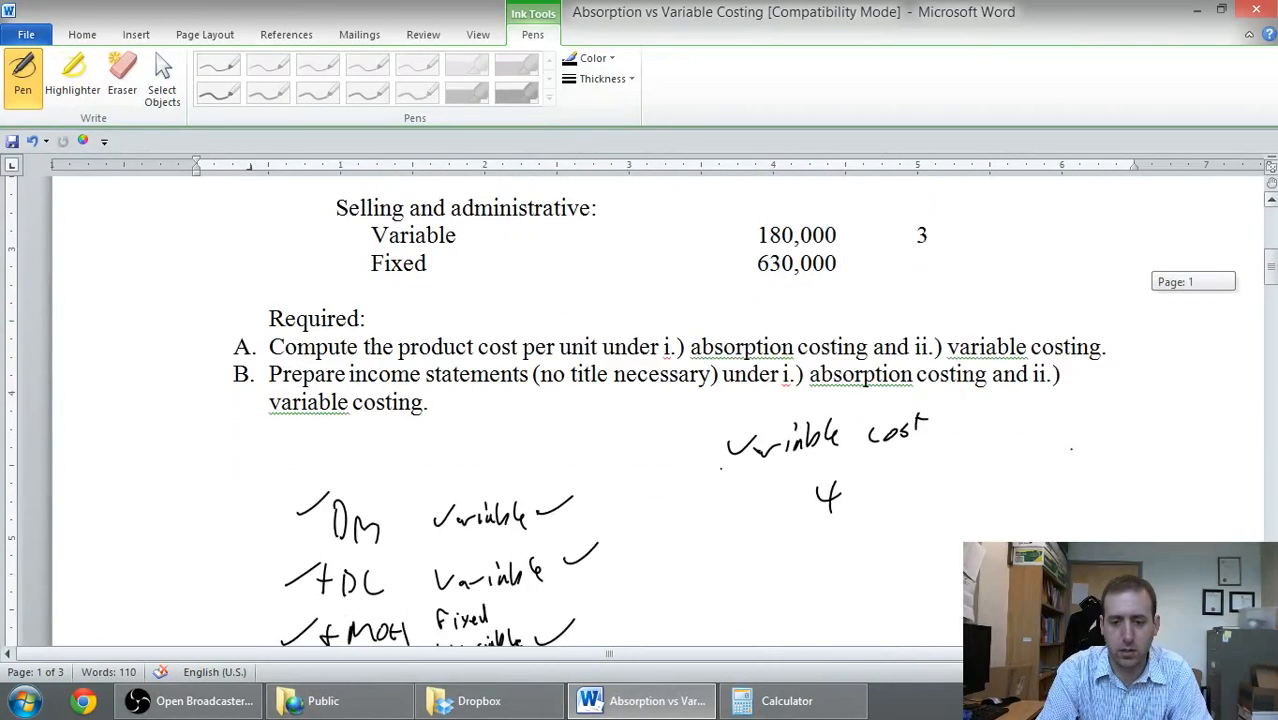
scroll("down", 3)
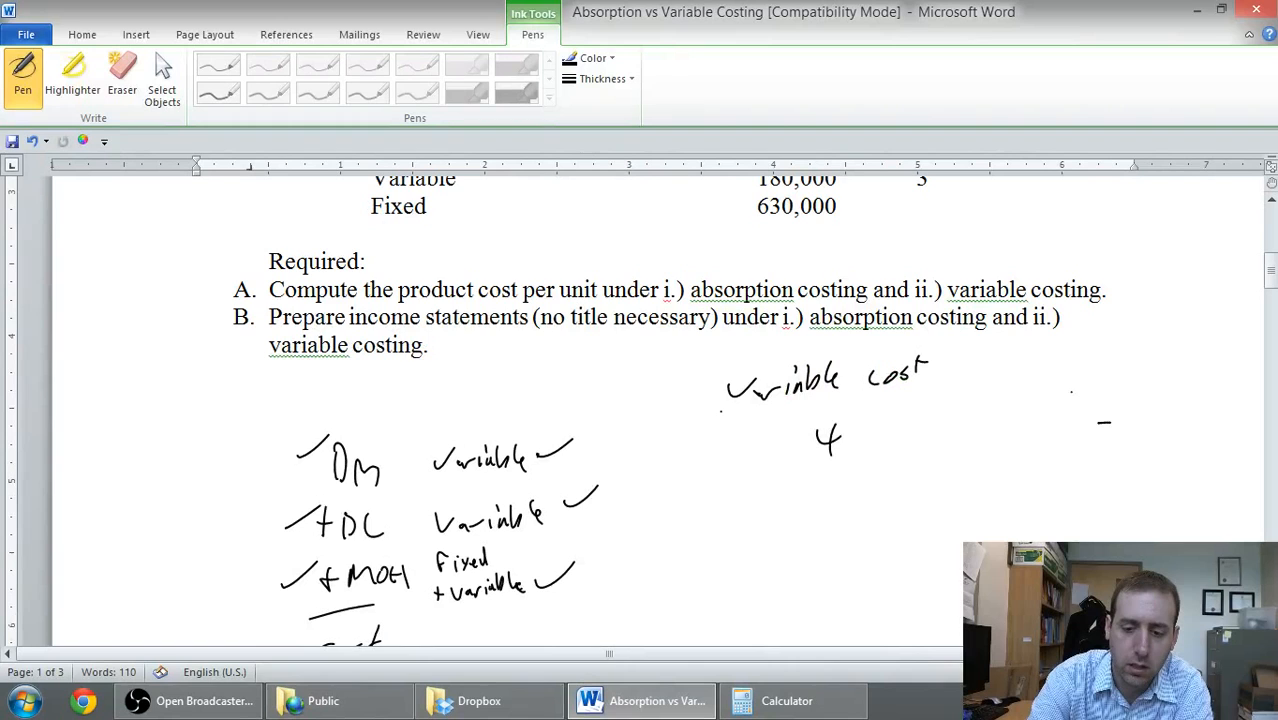
left_click_drag(820, 480, 825, 570)
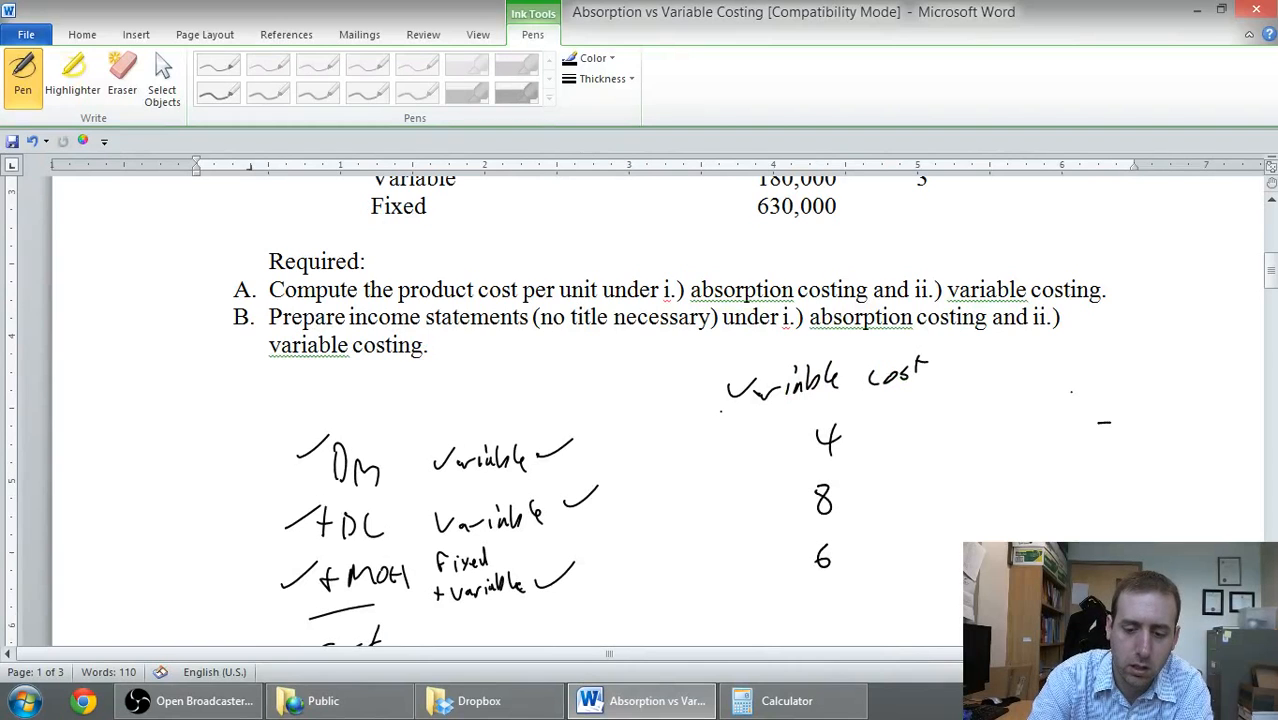
left_click_drag(790, 580, 865, 580)
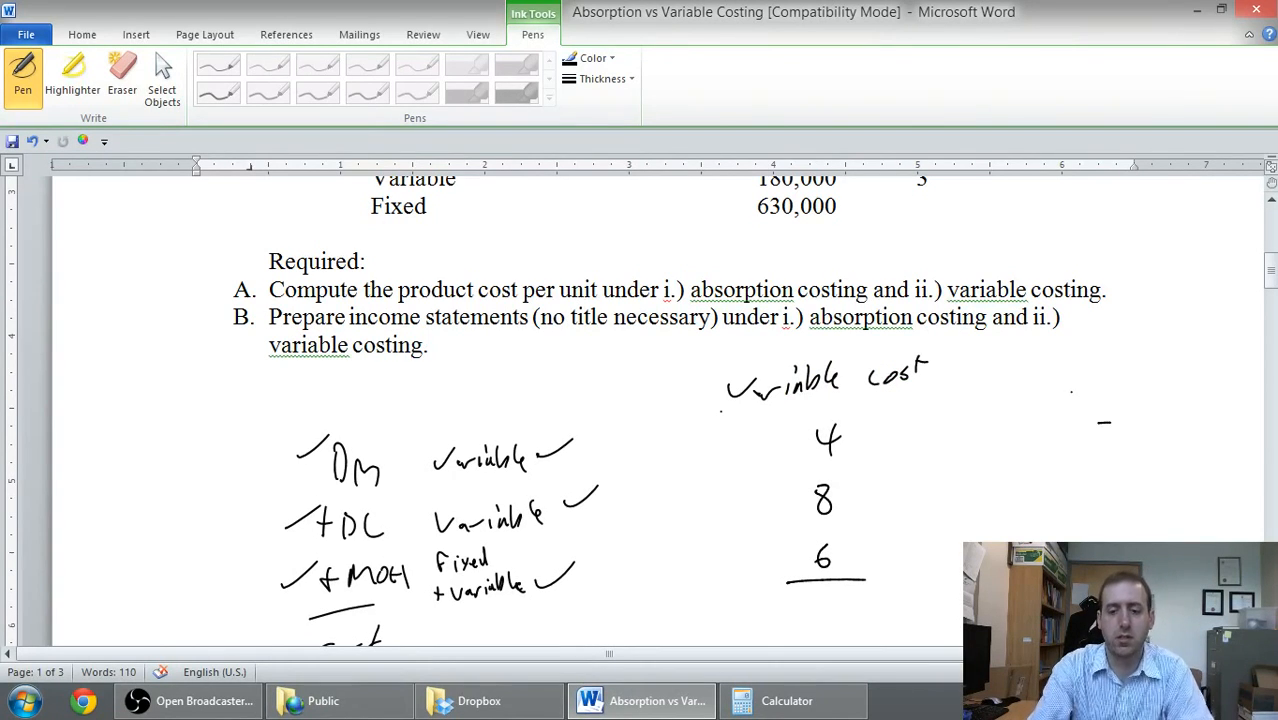
scroll("down", 3)
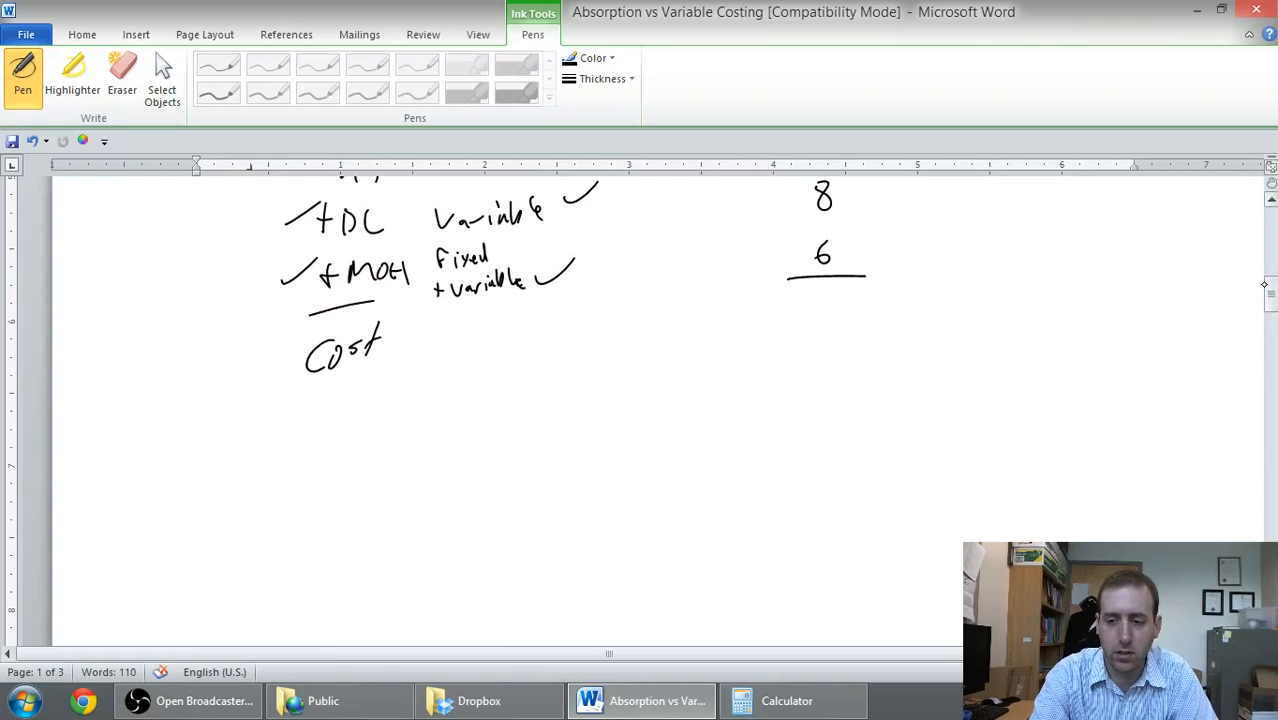
left_click_drag(795, 320, 840, 360)
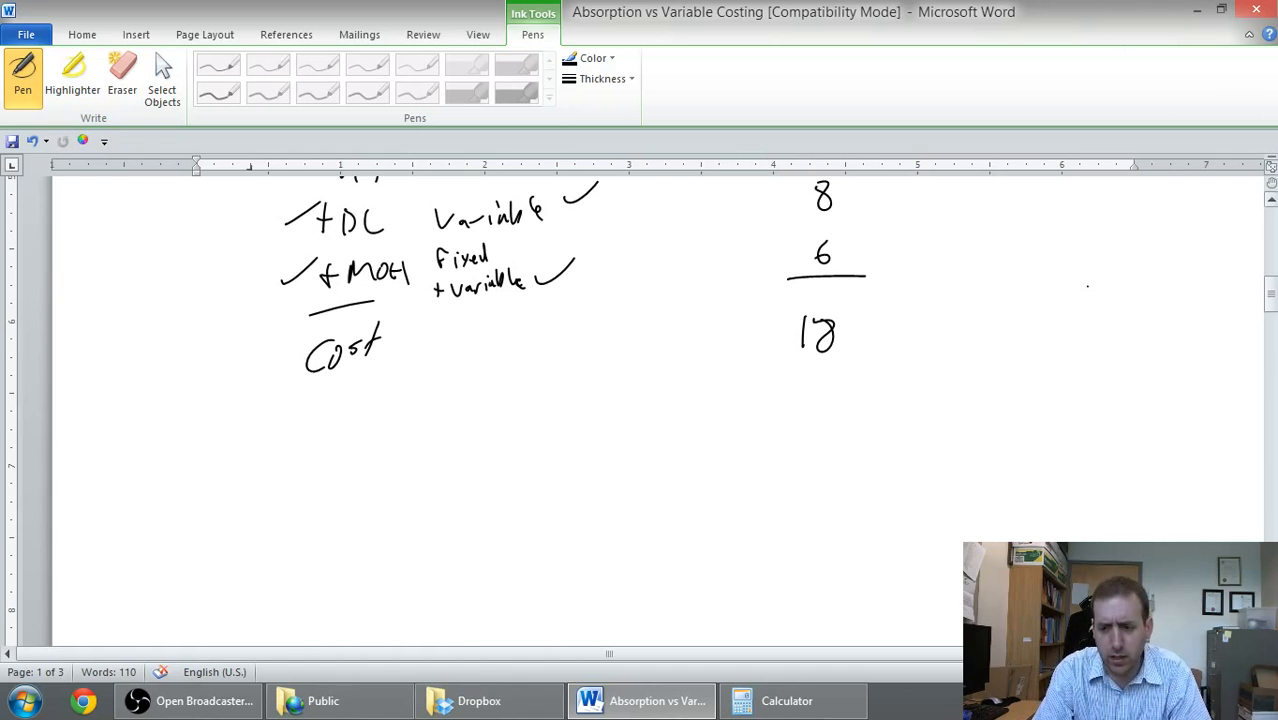
scroll("down", 3)
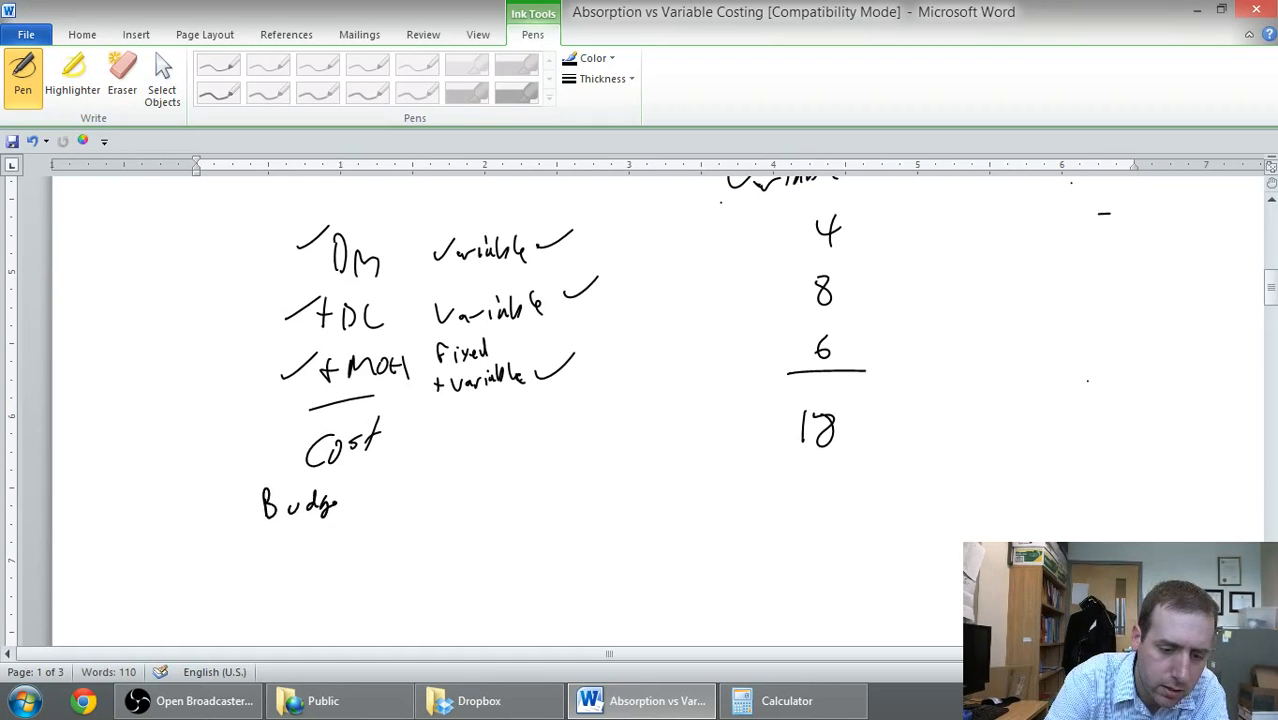
Handwrite 'Budgeted F. MOH' over a fraction line with 'Budgeted production' beneath
left_click_drag(340, 500, 410, 500)
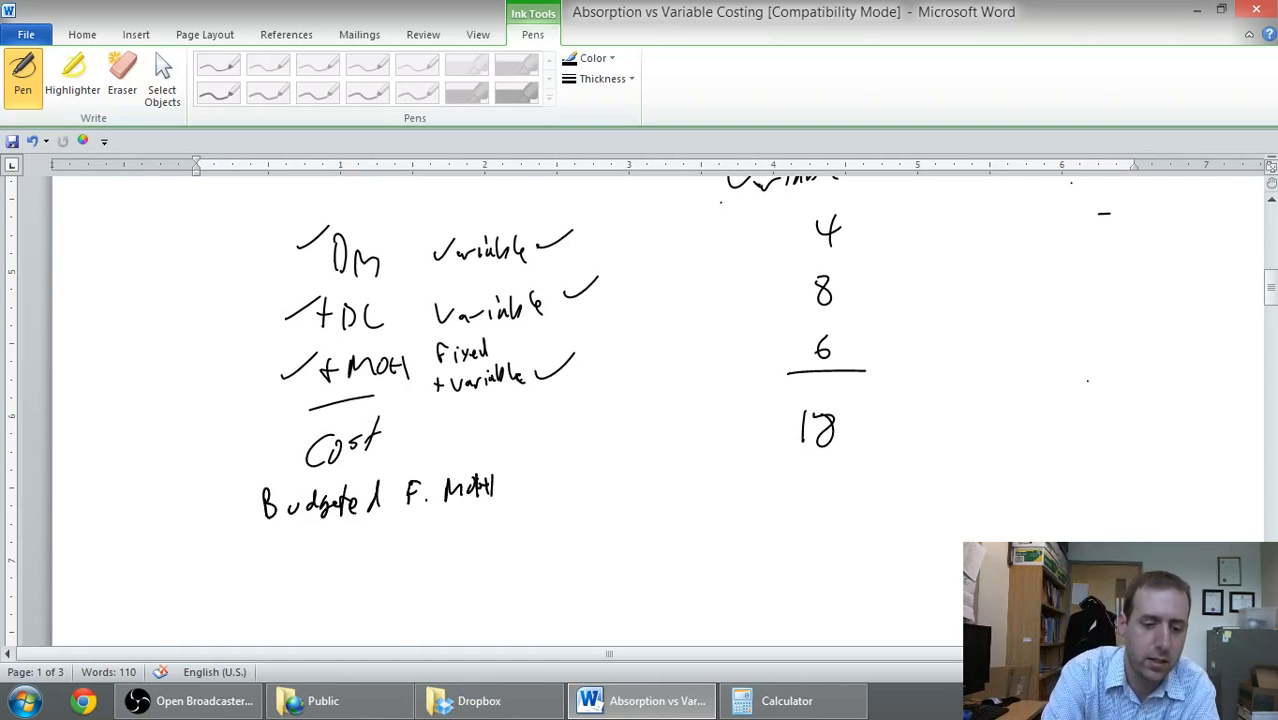
left_click_drag(258, 525, 513, 505)
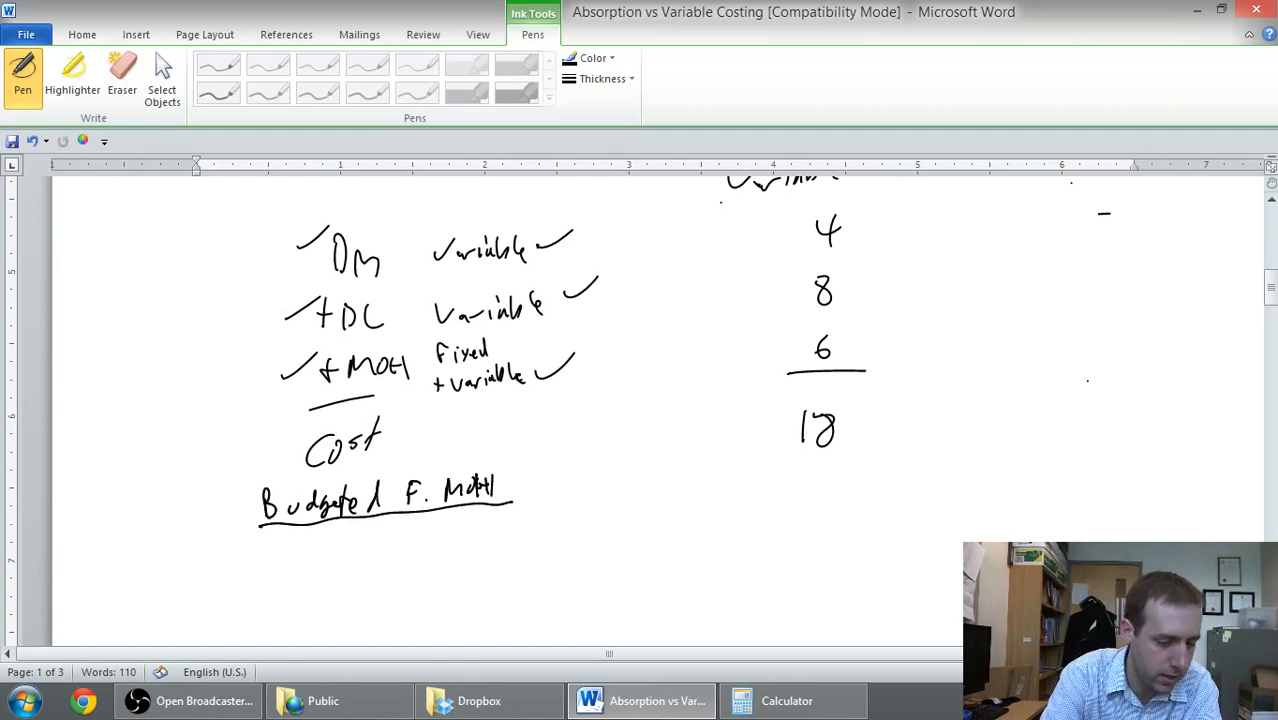
left_click_drag(270, 540, 320, 550)
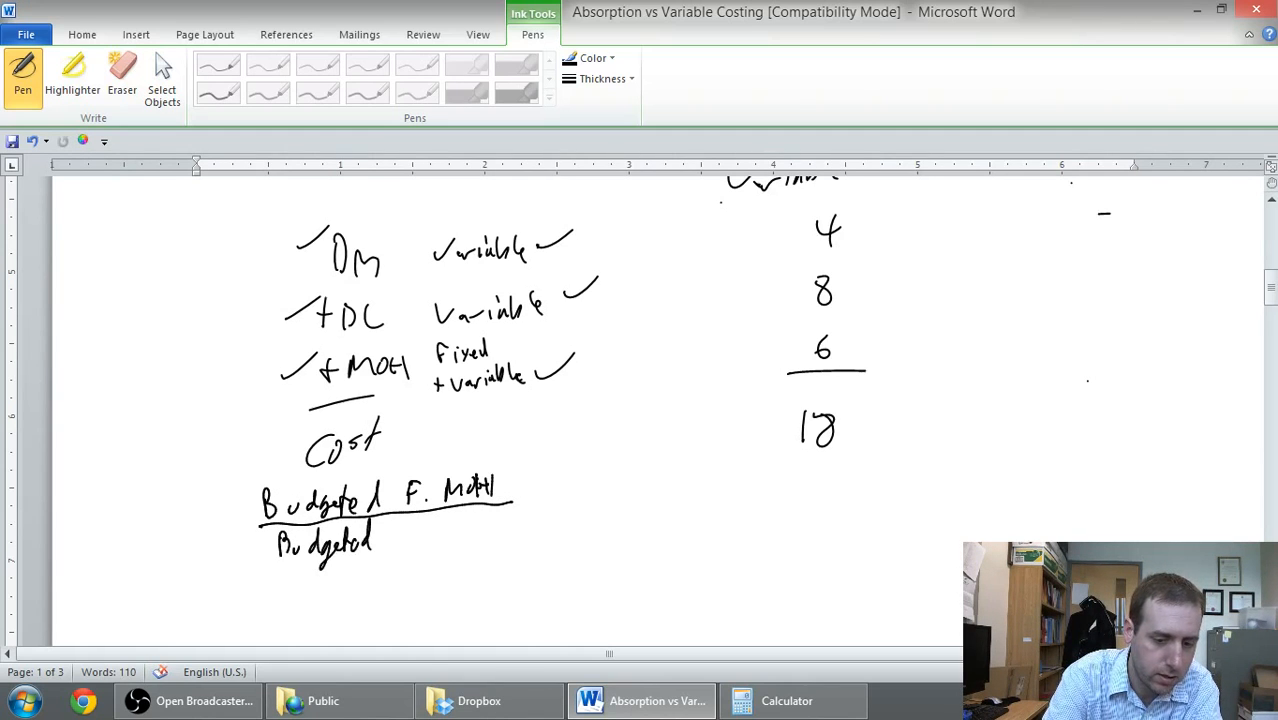
left_click_drag(385, 530, 460, 530)
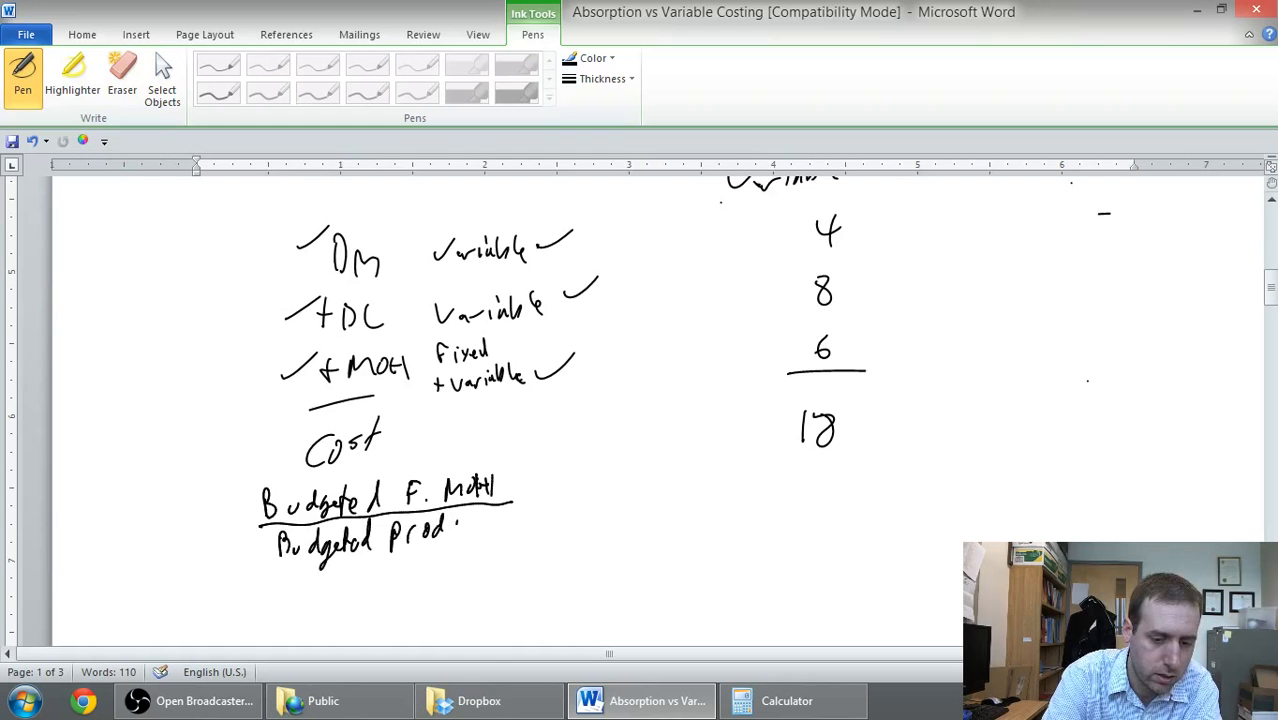
left_click_drag(460, 525, 515, 525)
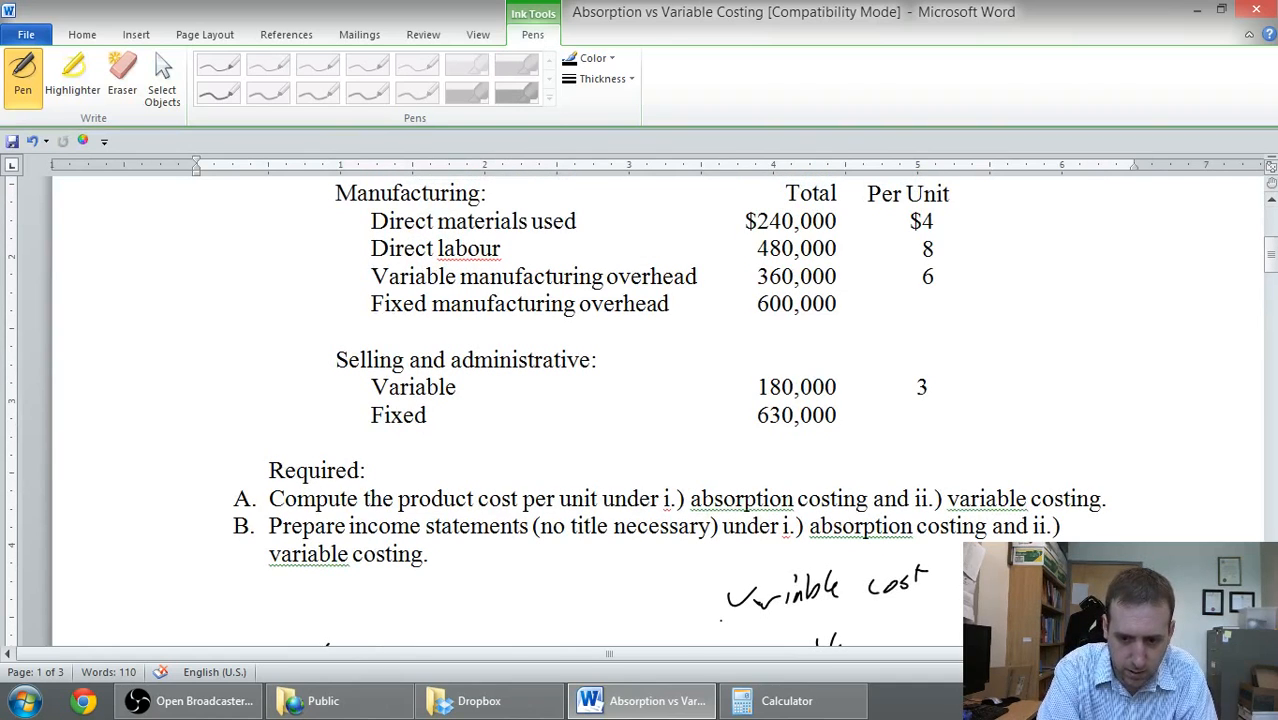
Complete the overhead rate in ink: = $600,000 / 60,000 units = $10
left_click_drag(755, 322, 825, 322)
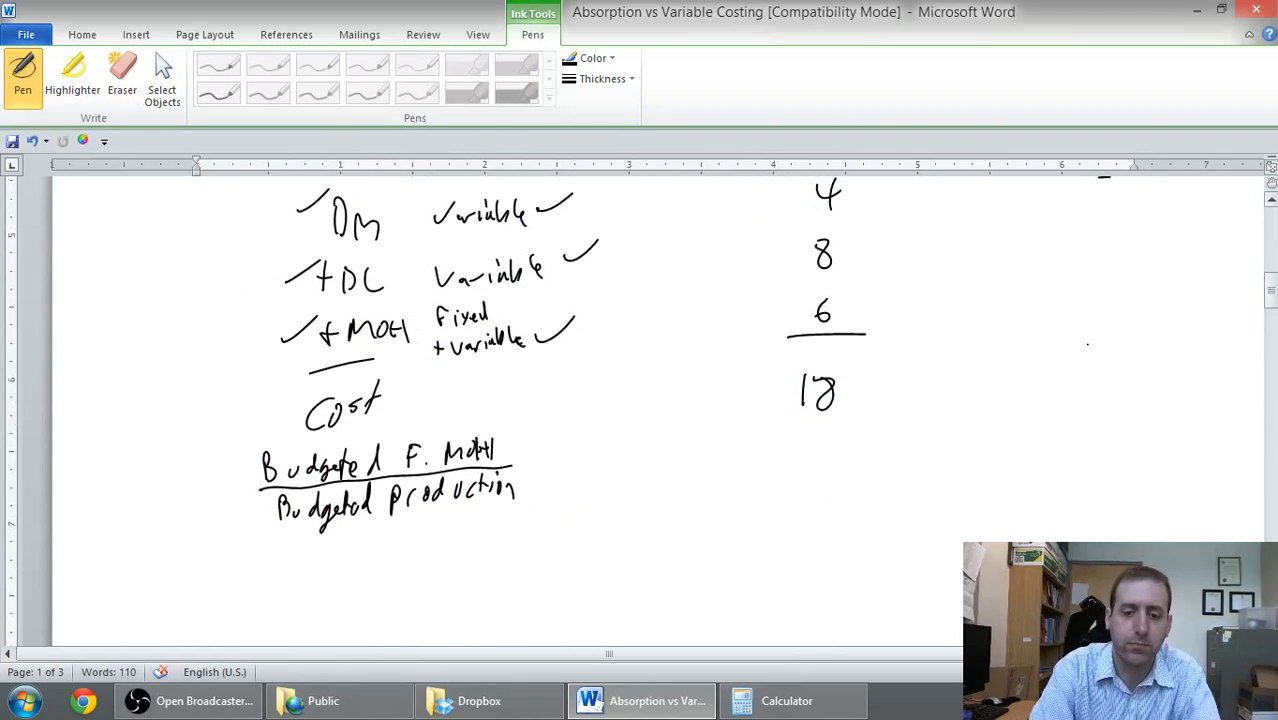
left_click_drag(530, 465, 565, 440)
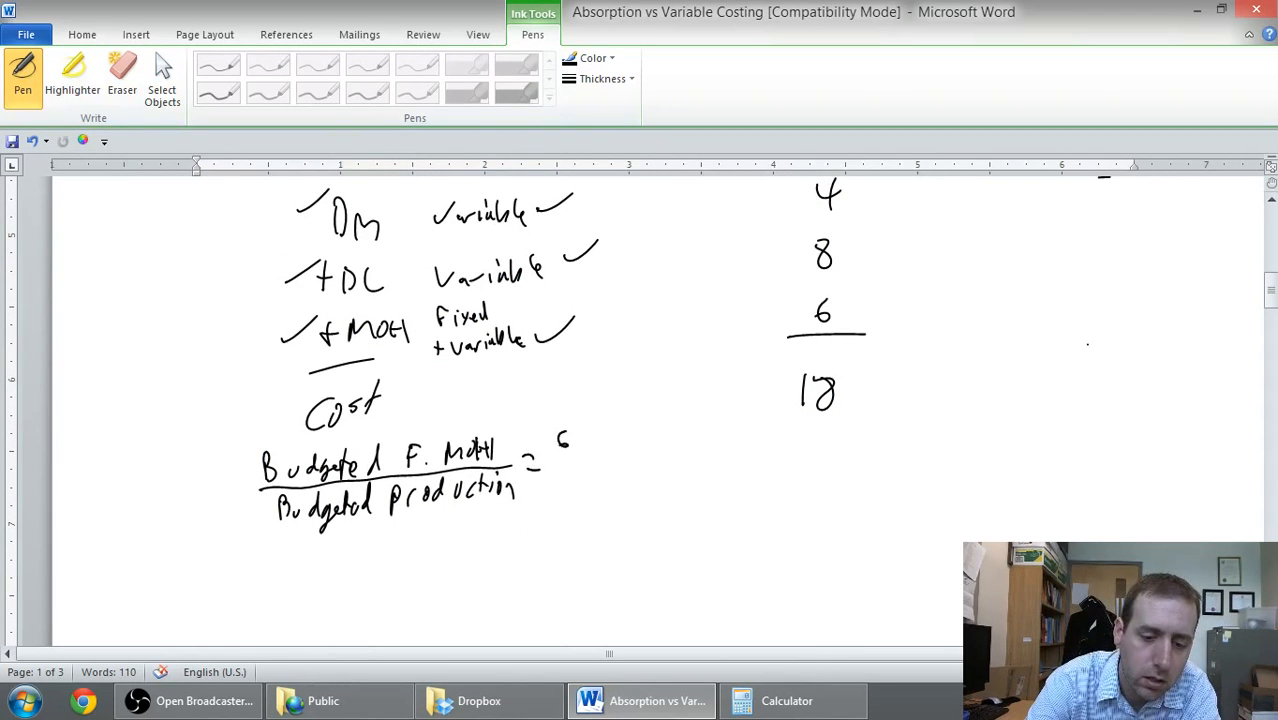
left_click_drag(575, 445, 635, 440)
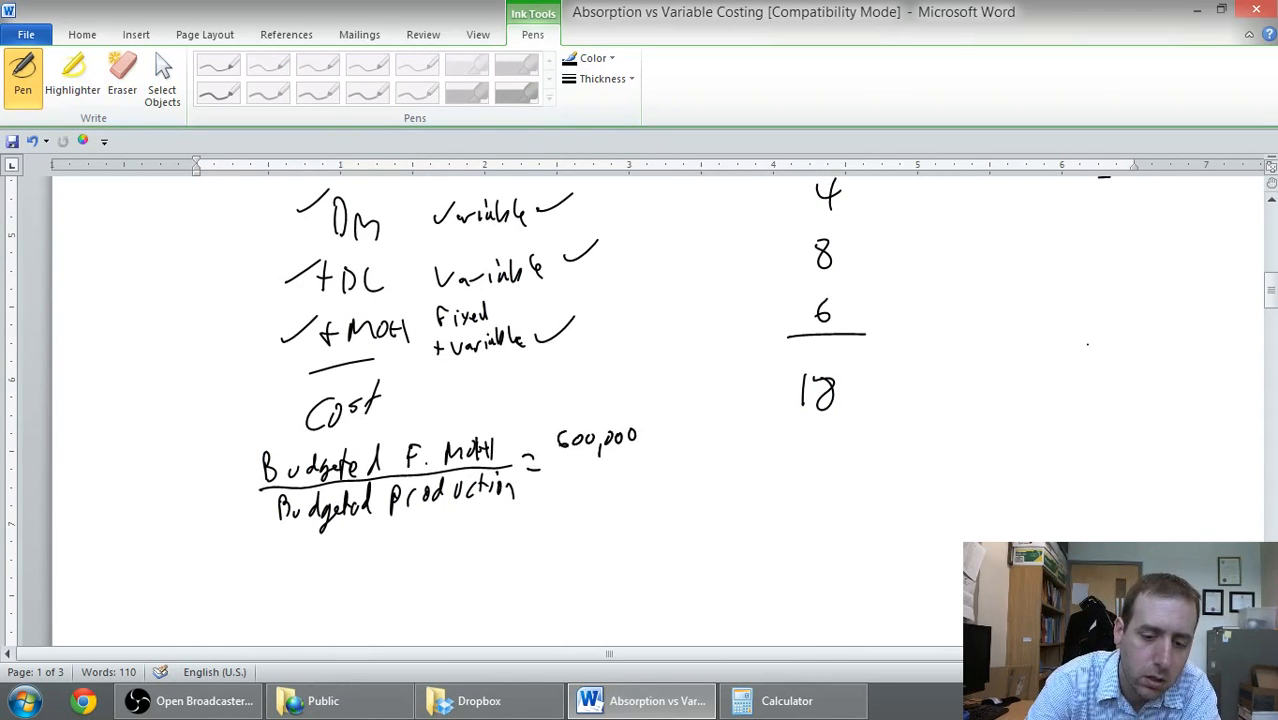
left_click_drag(560, 455, 650, 455)
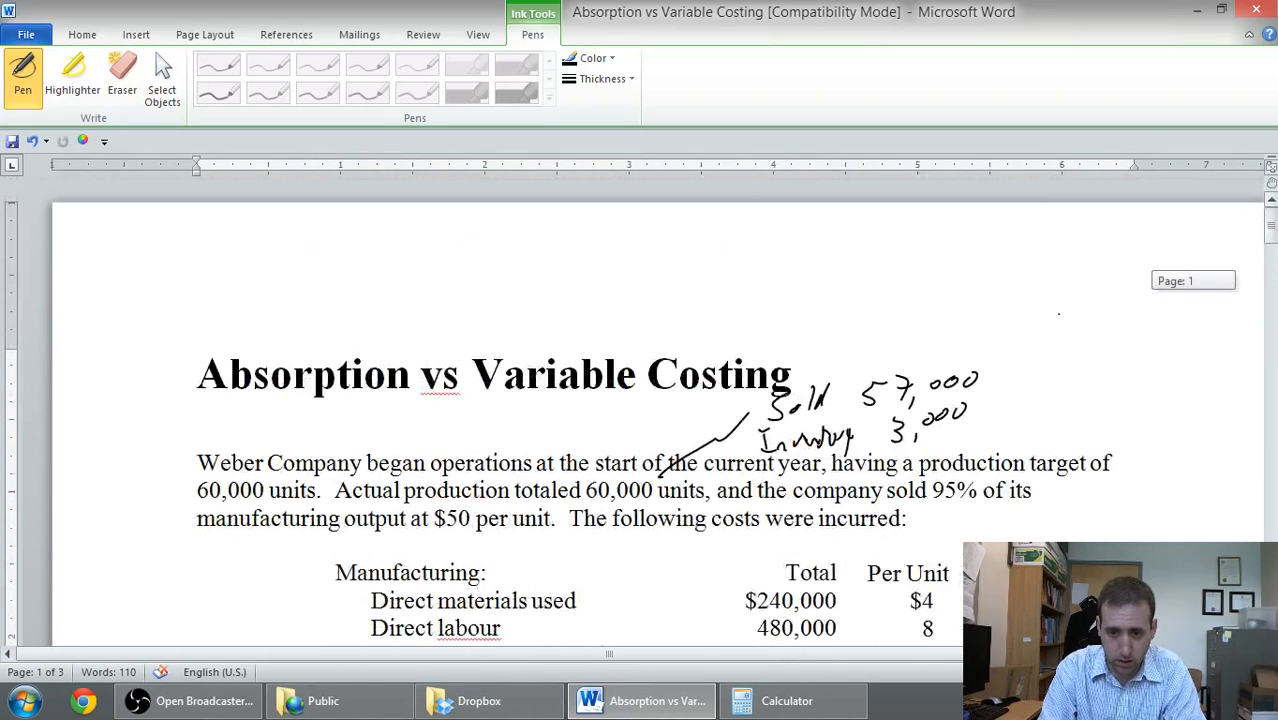
scroll("down", 3)
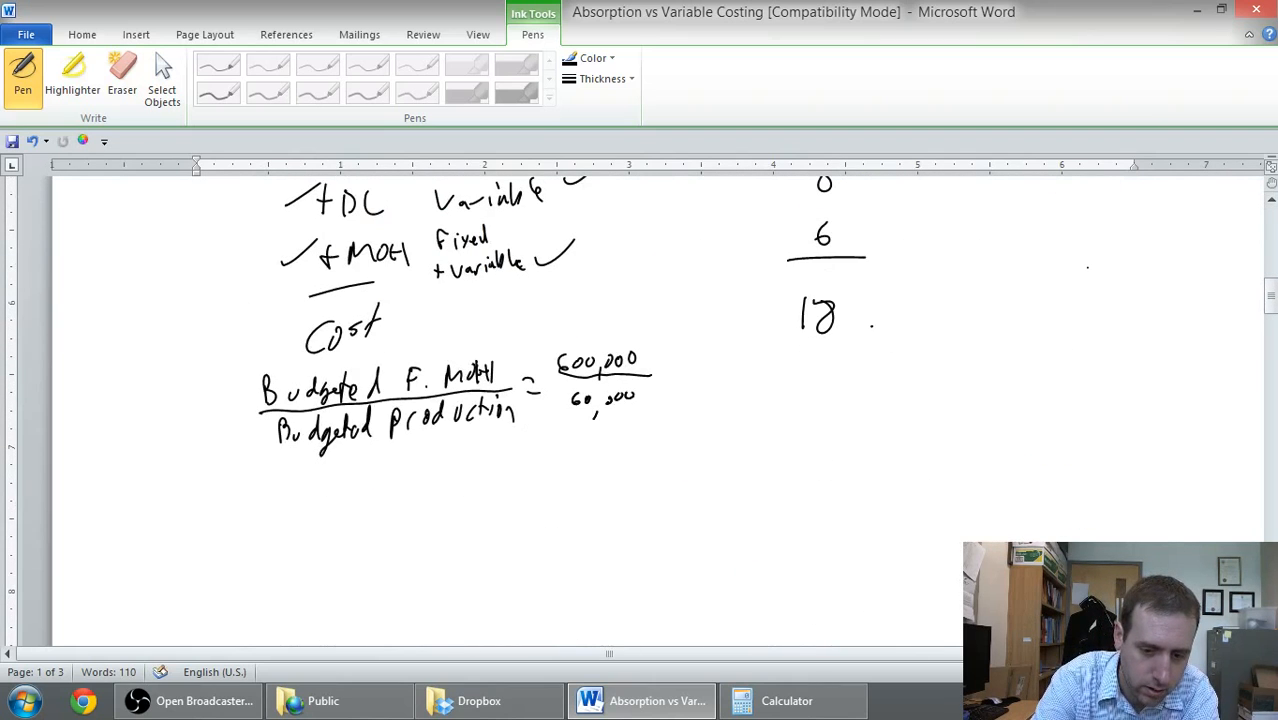
left_click_drag(625, 395, 675, 400)
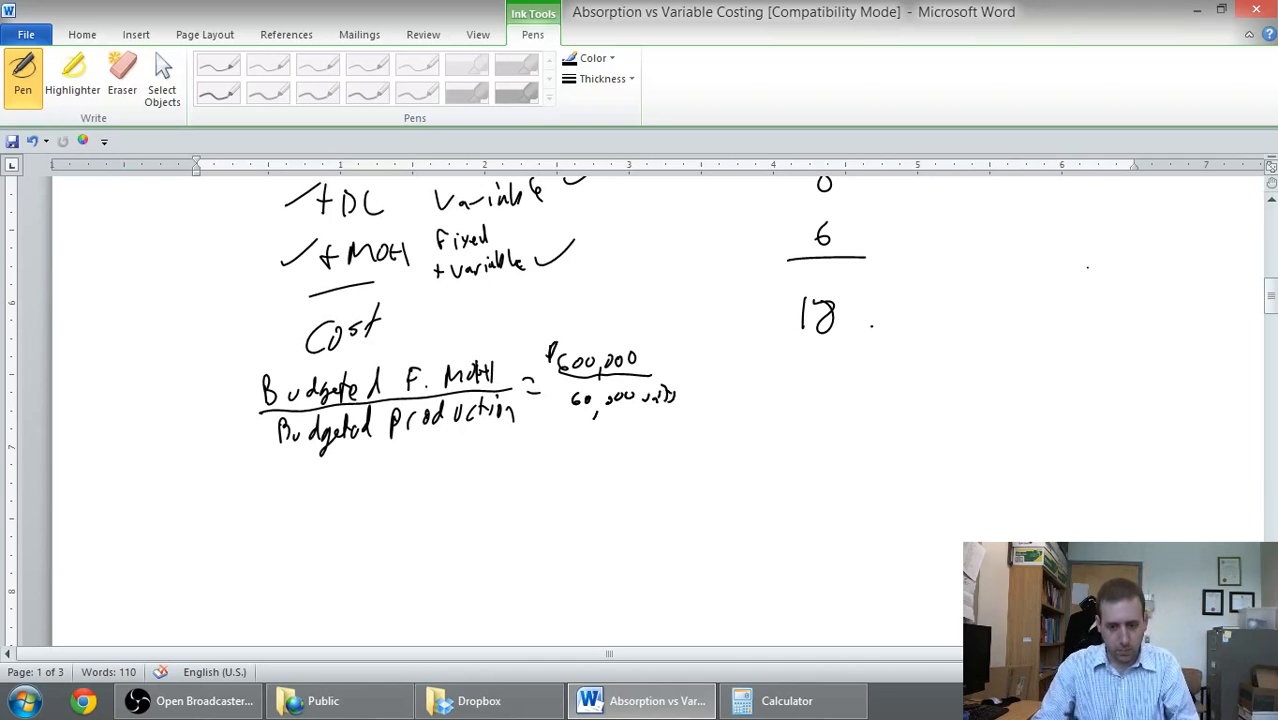
left_click_drag(695, 370, 715, 380)
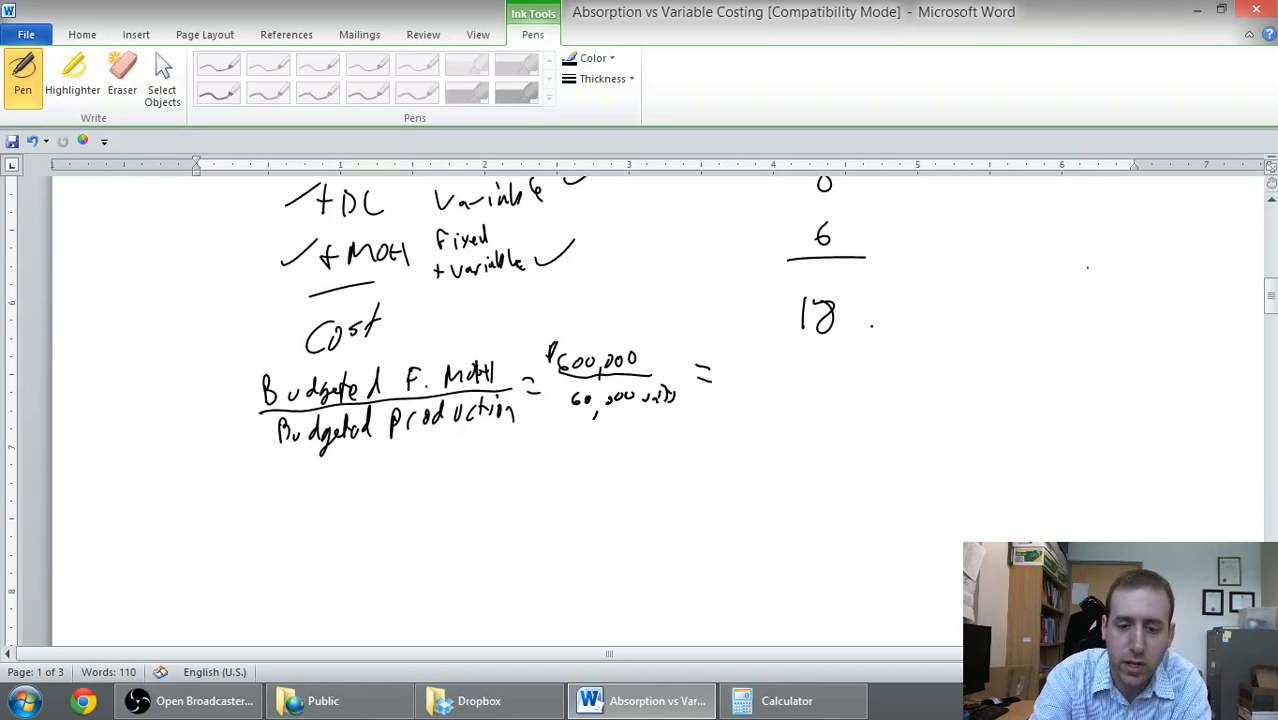
left_click_drag(780, 390, 830, 375)
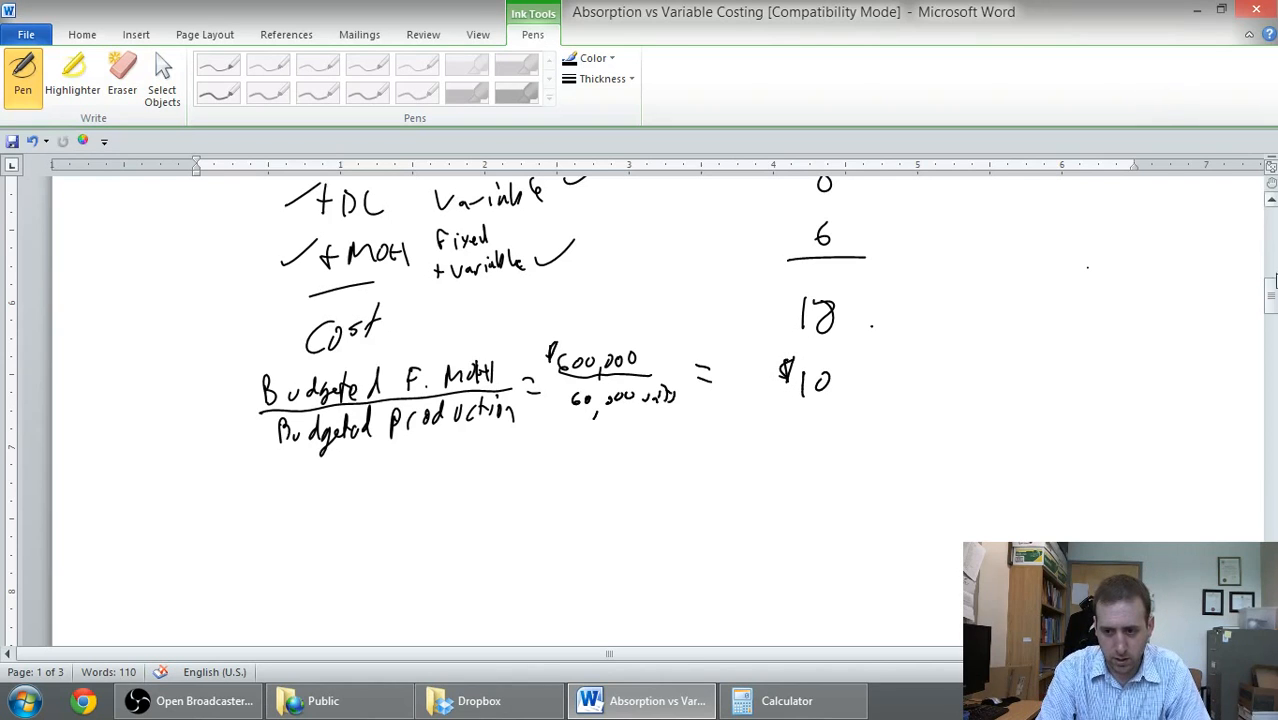
scroll("down", 3)
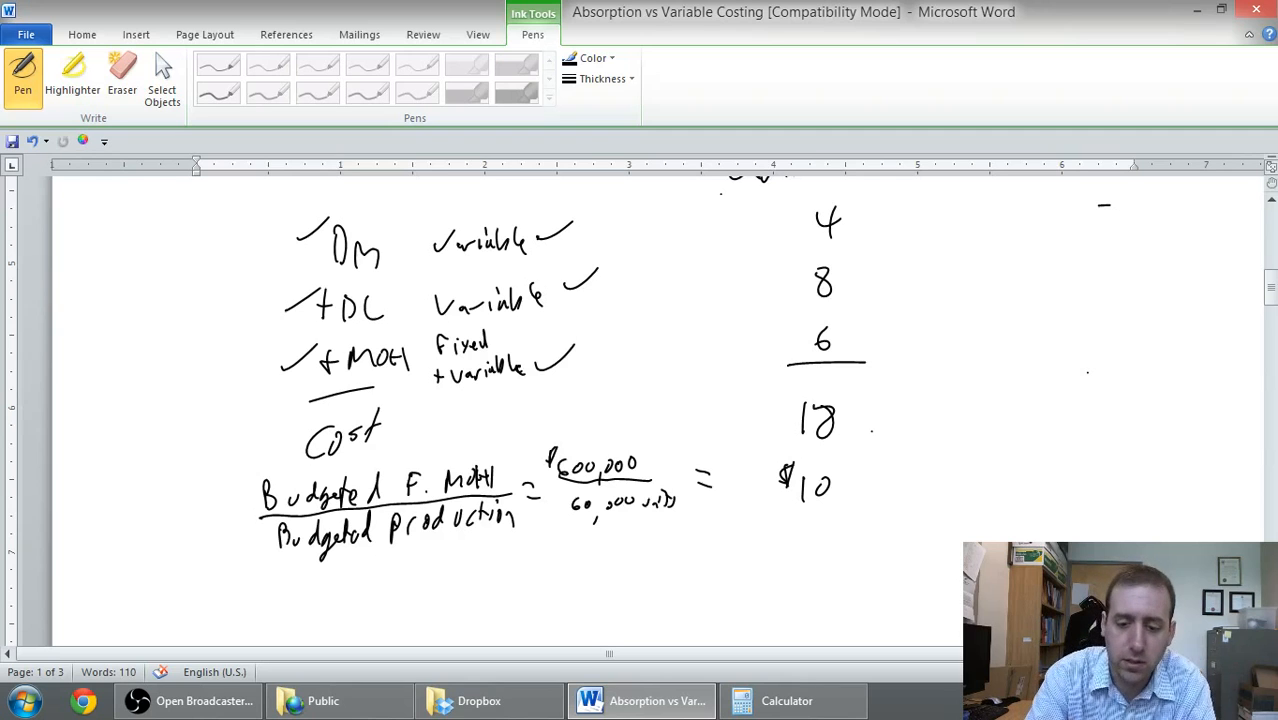
Draw a total line under $10 and write the $28 absorption cost
left_click_drag(810, 520, 800, 555)
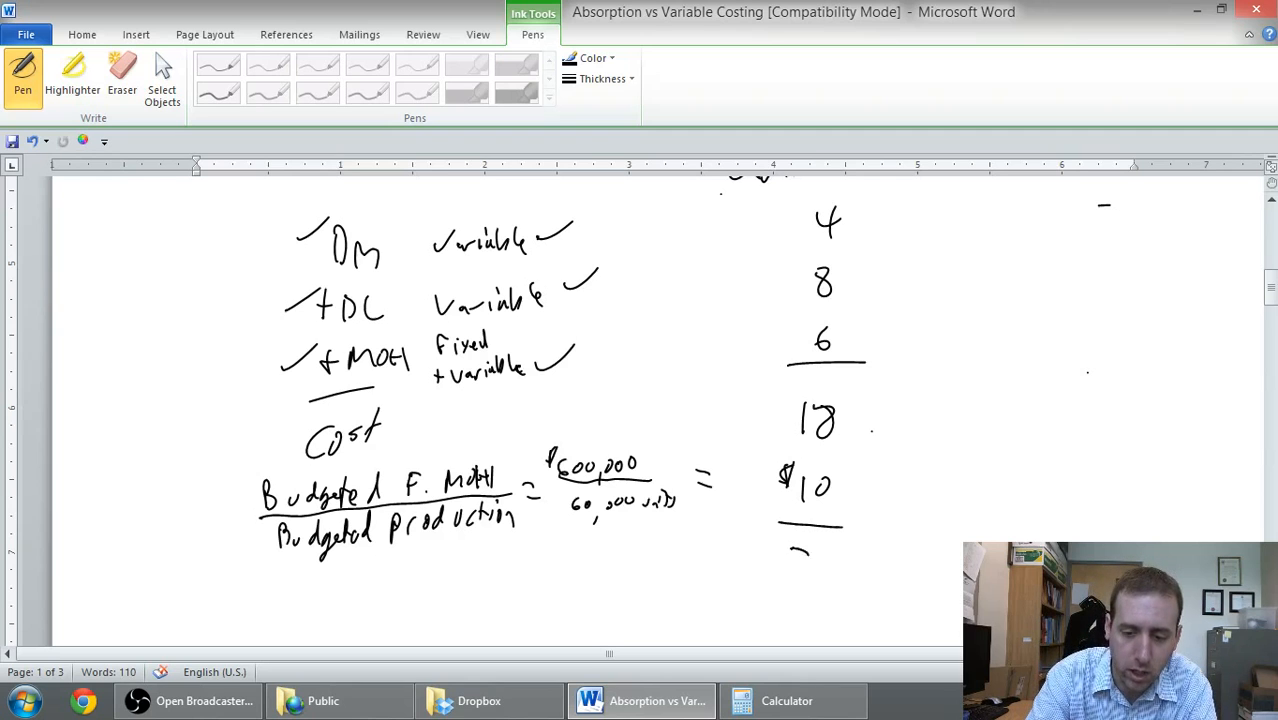
left_click_drag(775, 555, 840, 545)
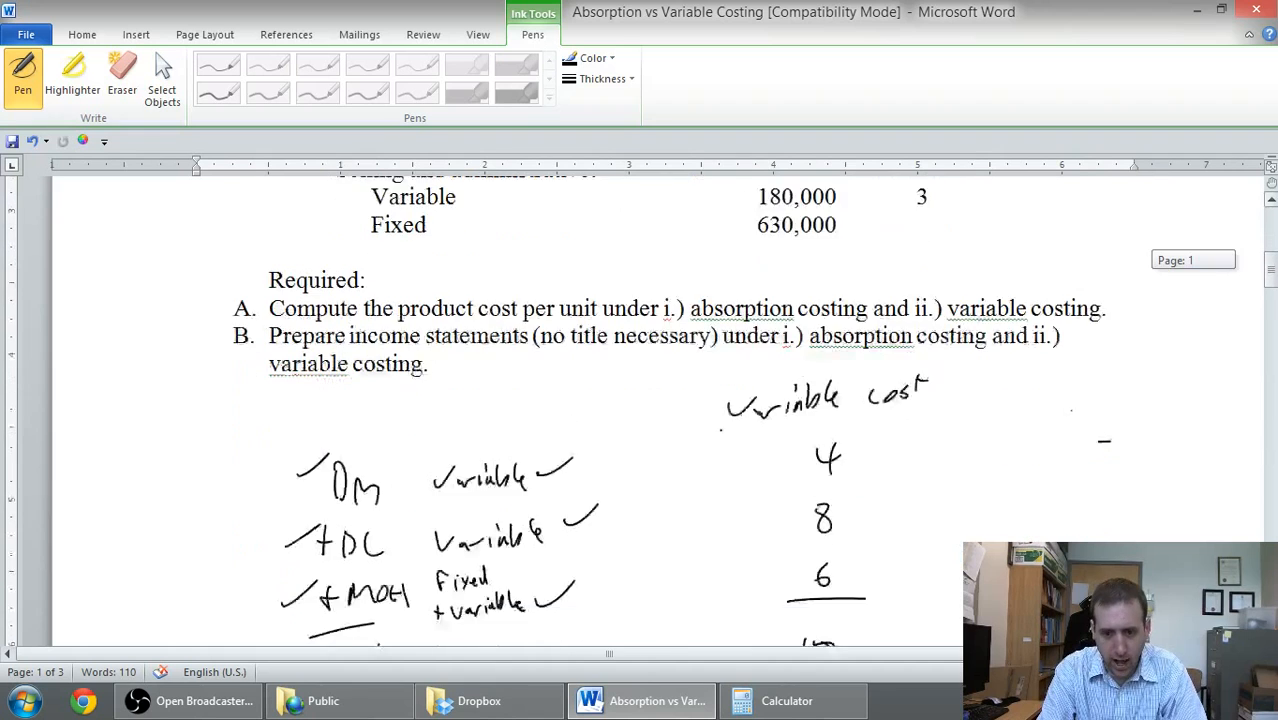
scroll("down", 3)
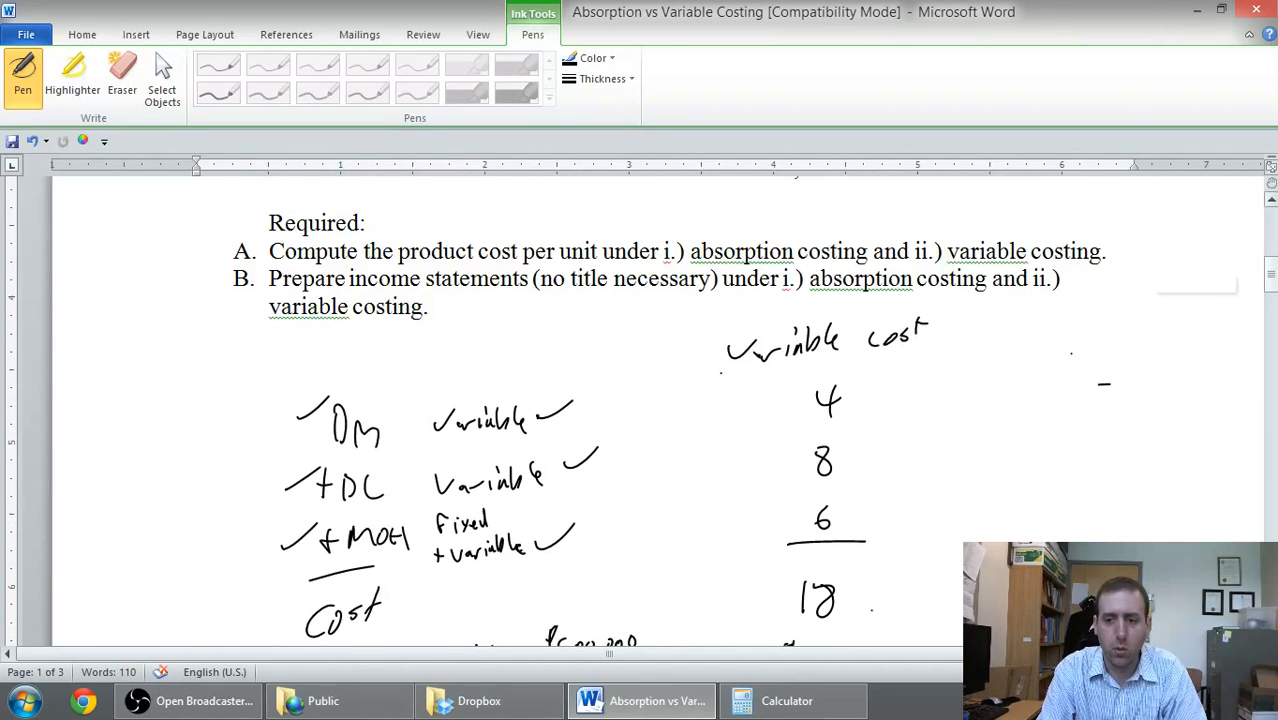
scroll("down", 3)
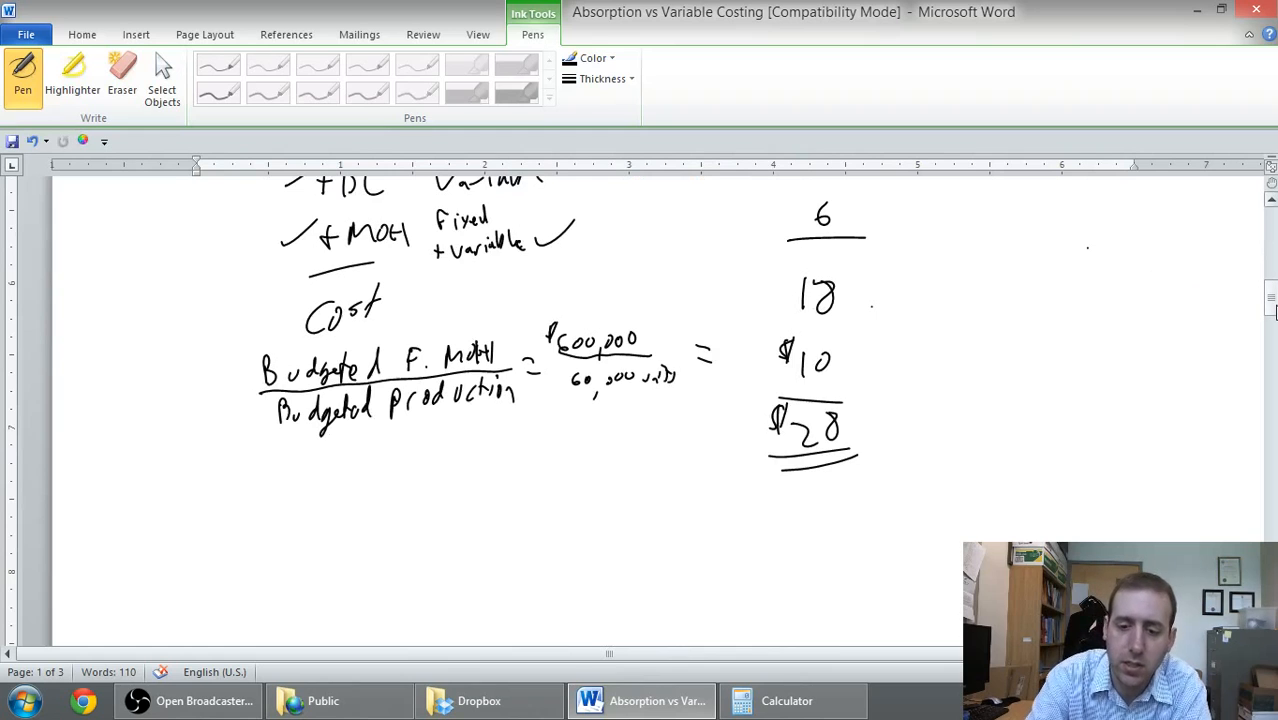
Label $28 as i) and 18 as ii), ticking each answer
left_click_drag(875, 410, 905, 445)
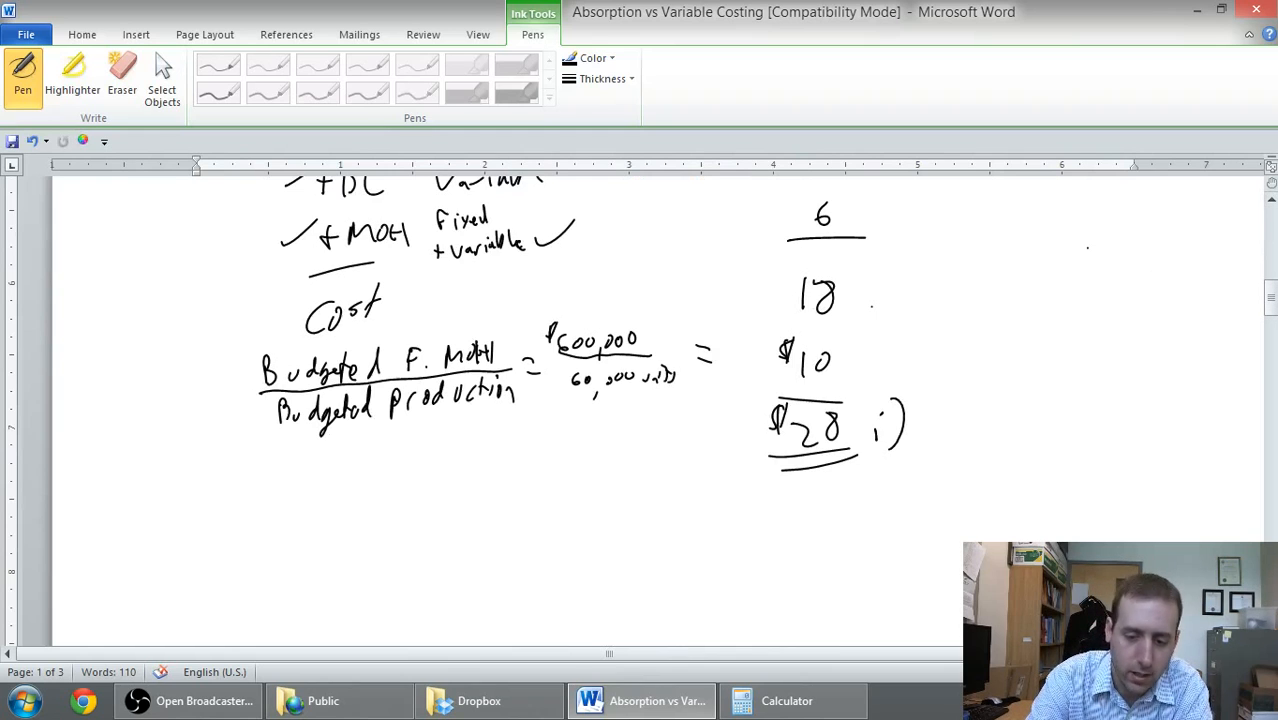
left_click_drag(850, 430, 885, 400)
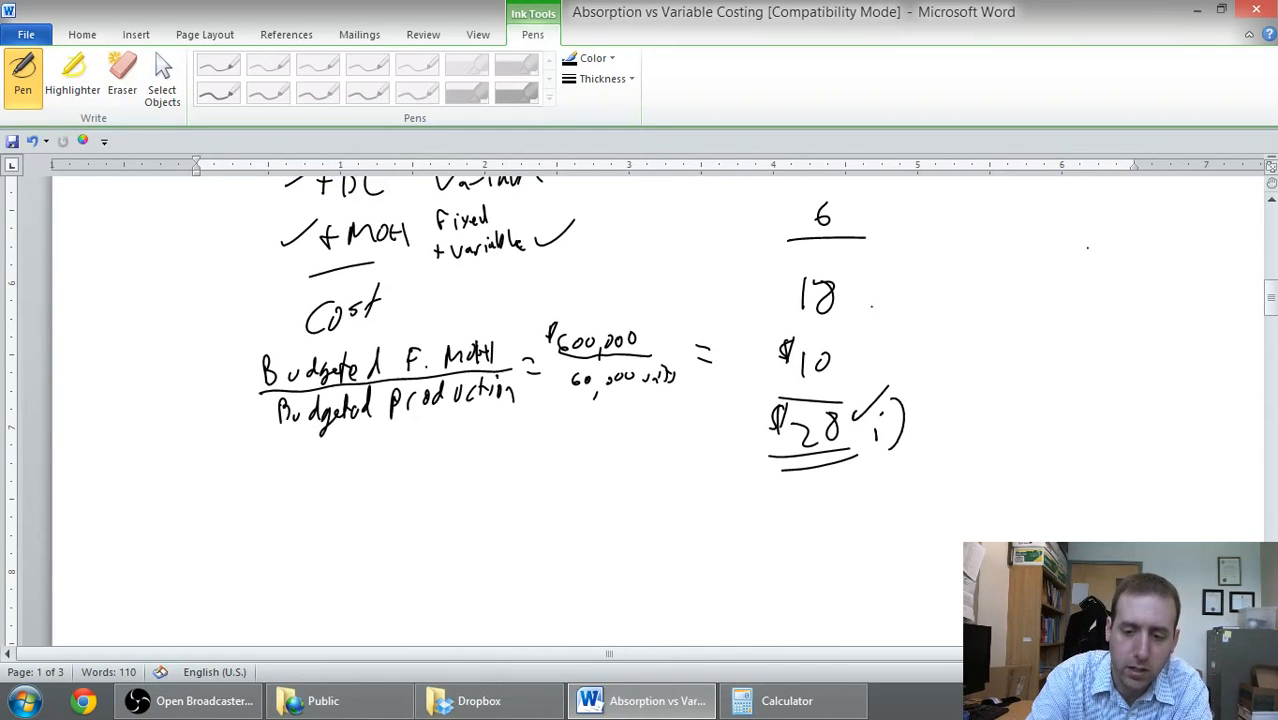
left_click_drag(875, 275, 885, 305)
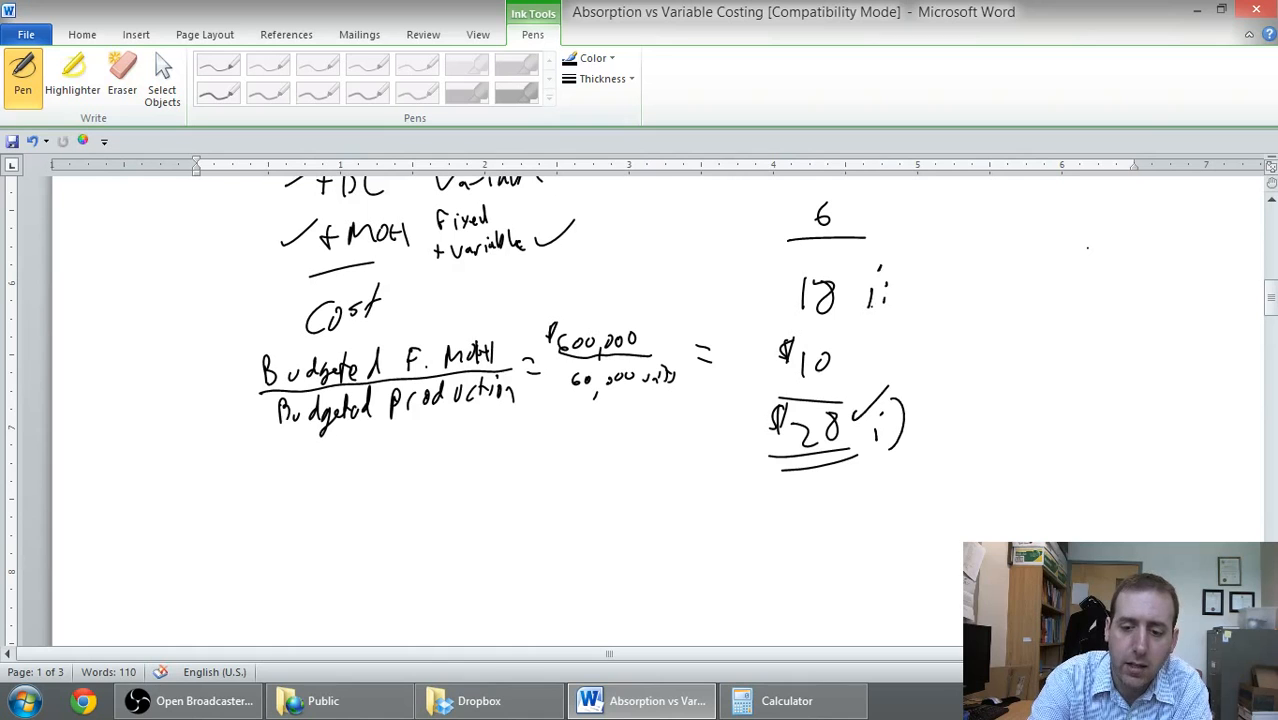
left_click_drag(850, 270, 905, 310)
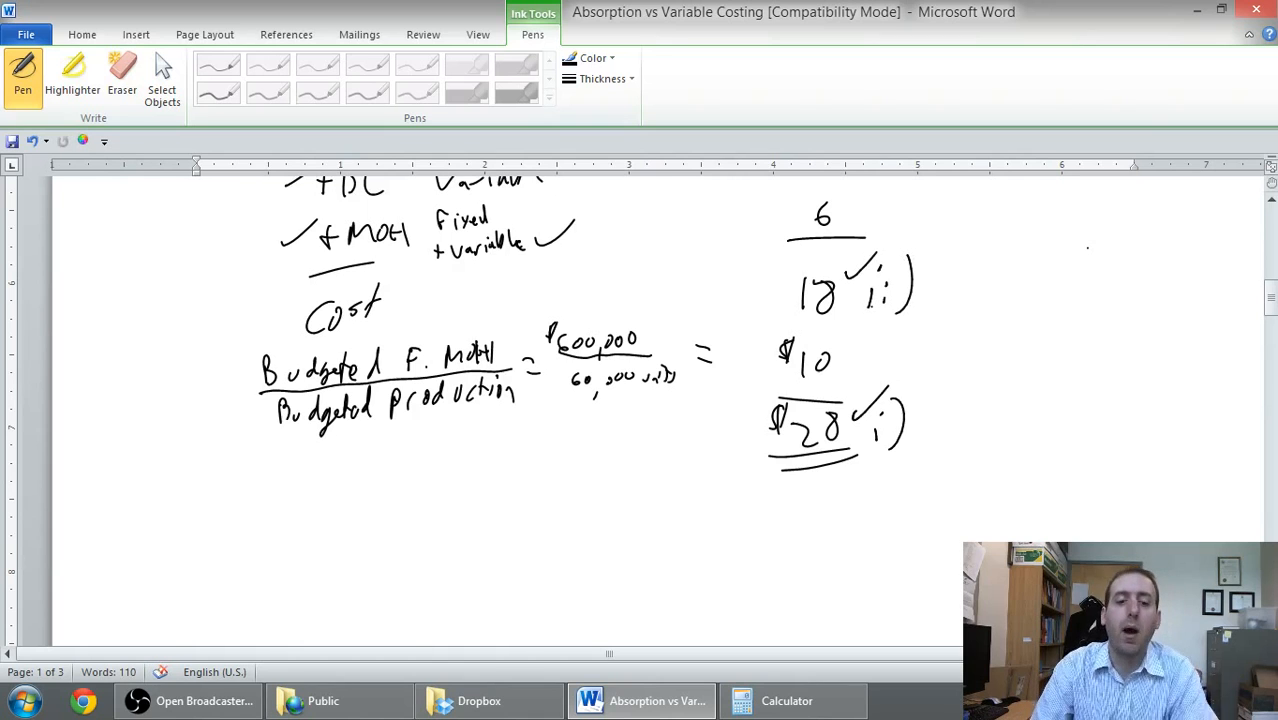